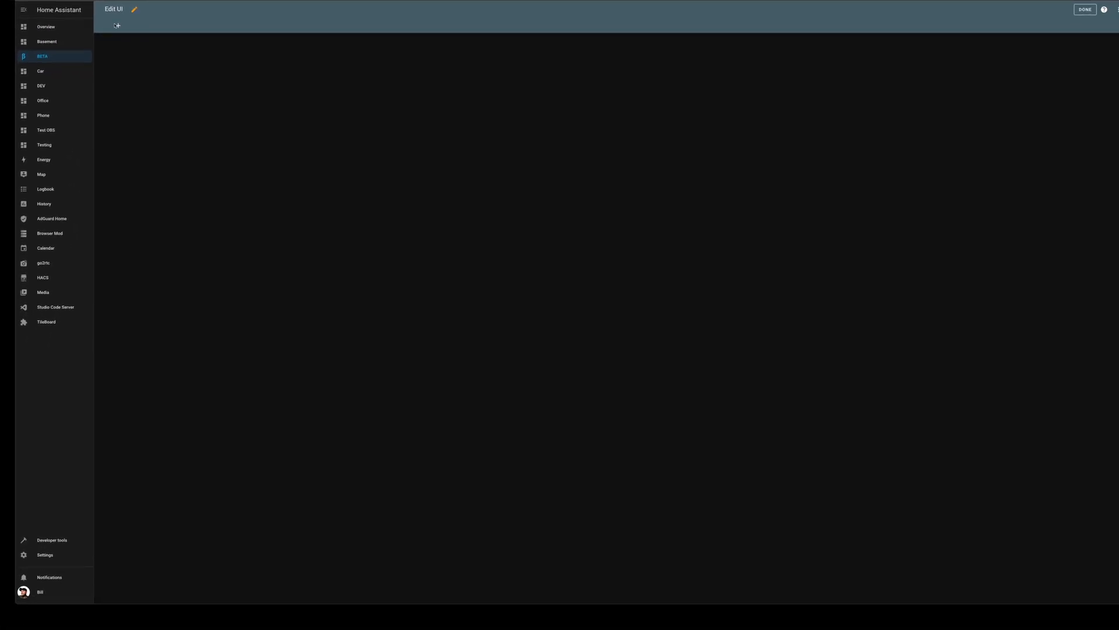
Choose Sections (experimental) as the Beta Dashboard view's layout type in its settings.
click(133, 9)
text(Beta Dashboard)
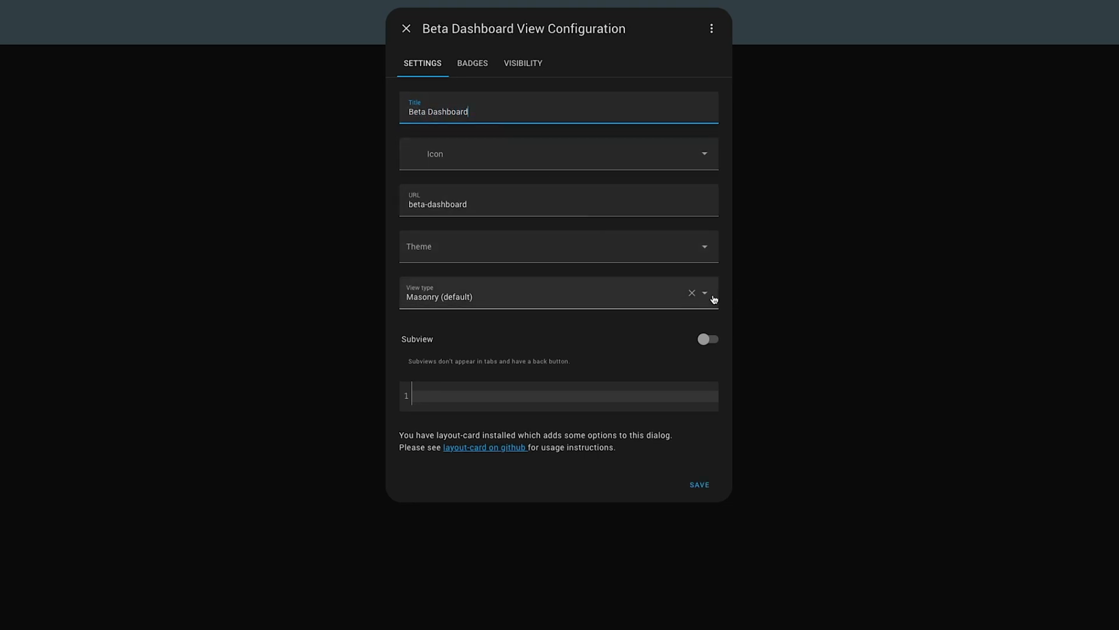
click(703, 292)
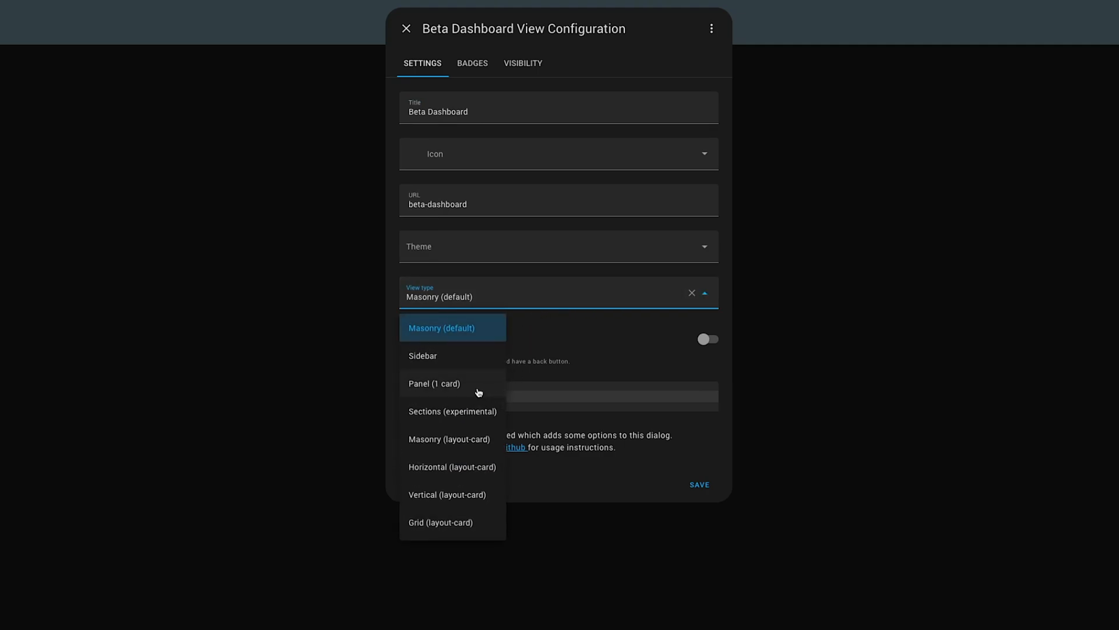
mouse_move(431, 421)
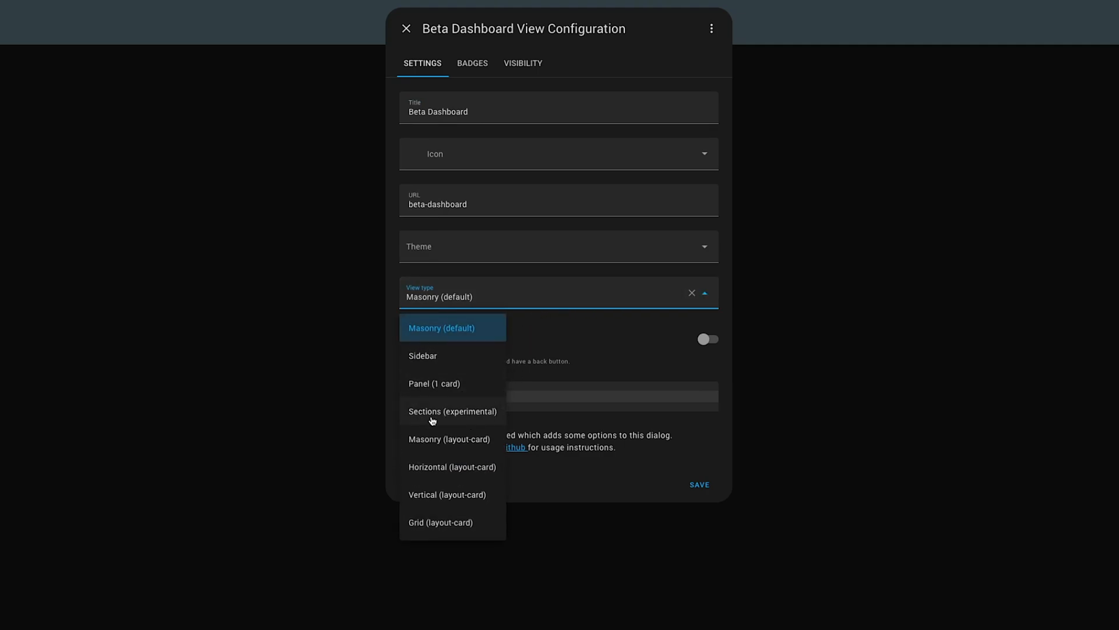
click(453, 410)
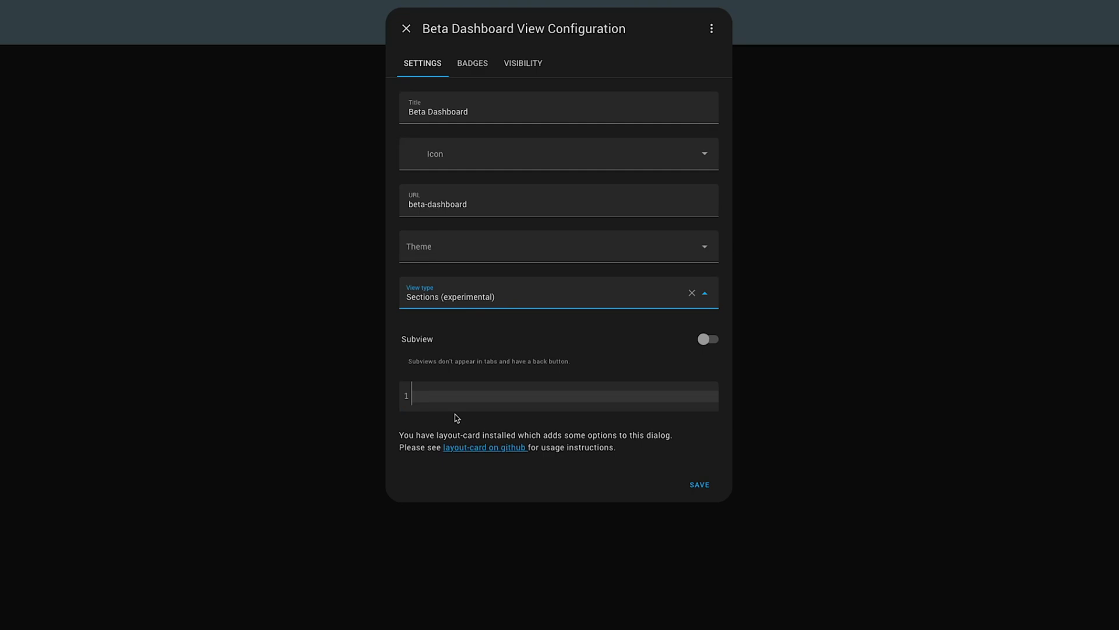
Save the layout, try an Office Key Lights button card, then delete the default section.
click(699, 484)
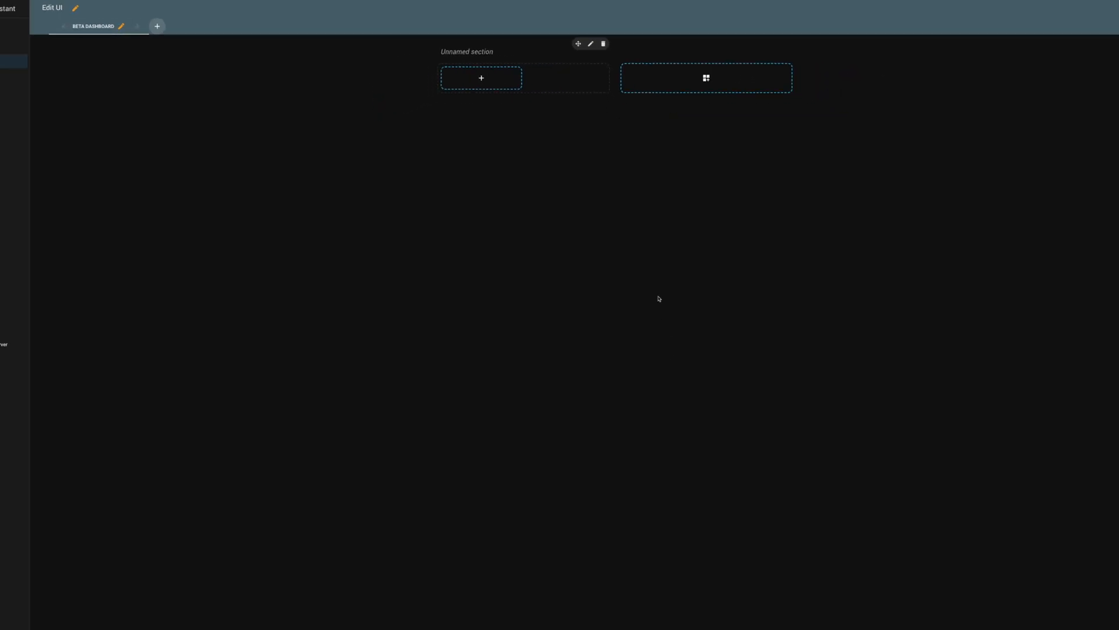
click(23, 10)
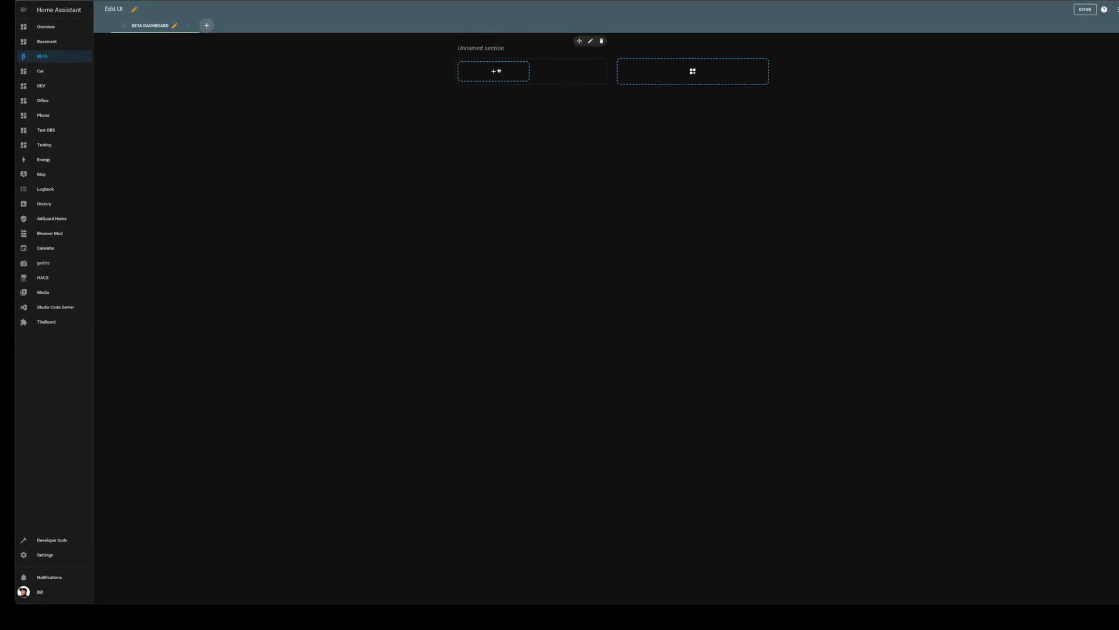
click(493, 71)
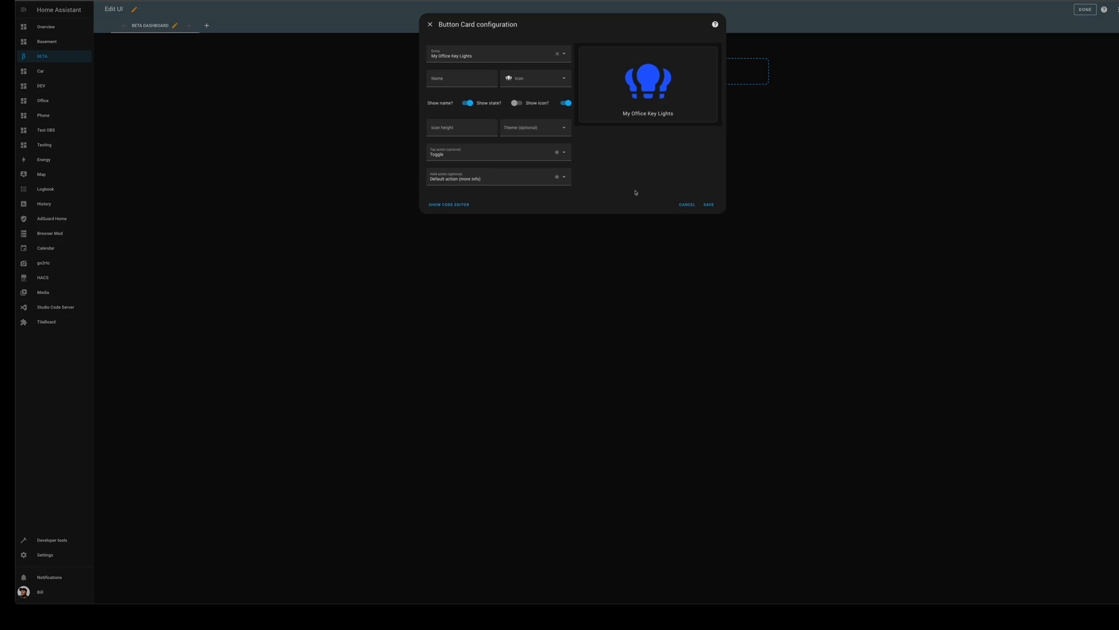
click(685, 204)
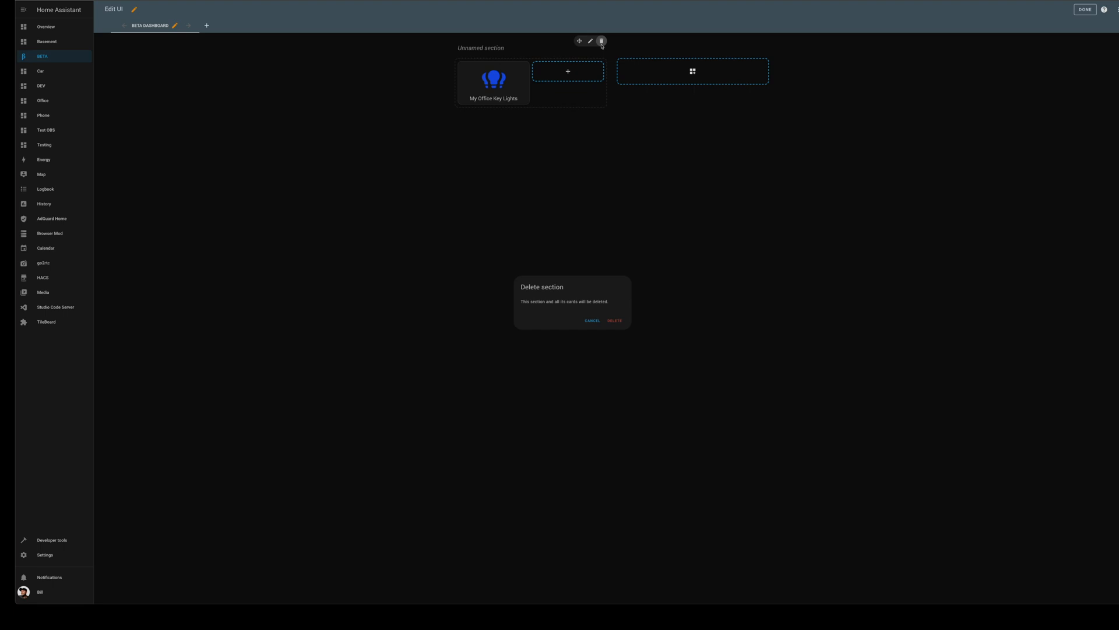
click(615, 321)
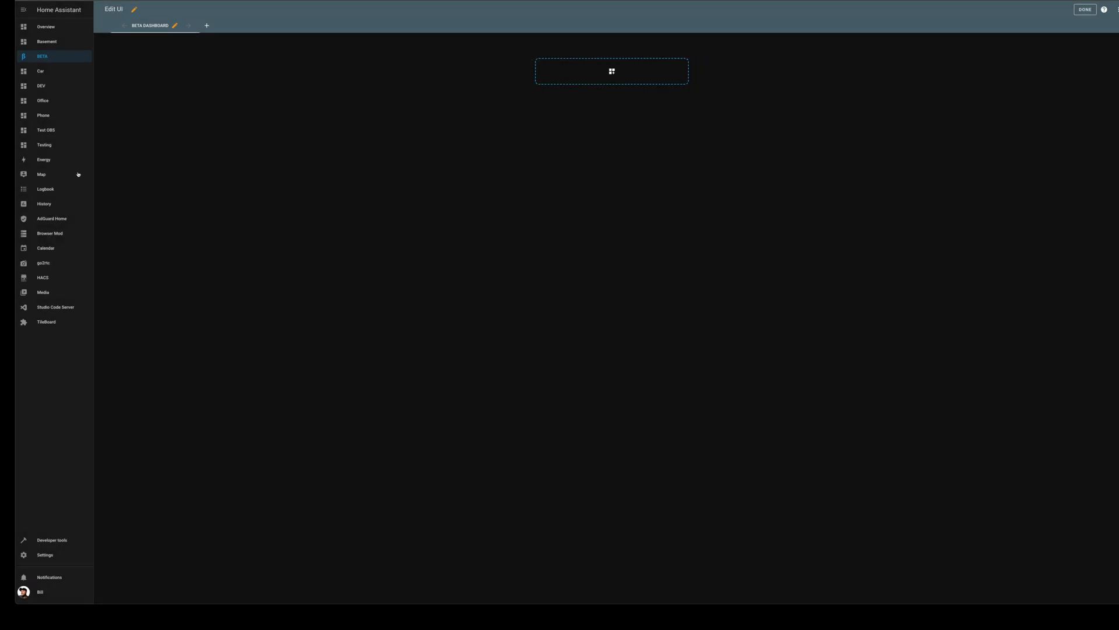
click(42, 100)
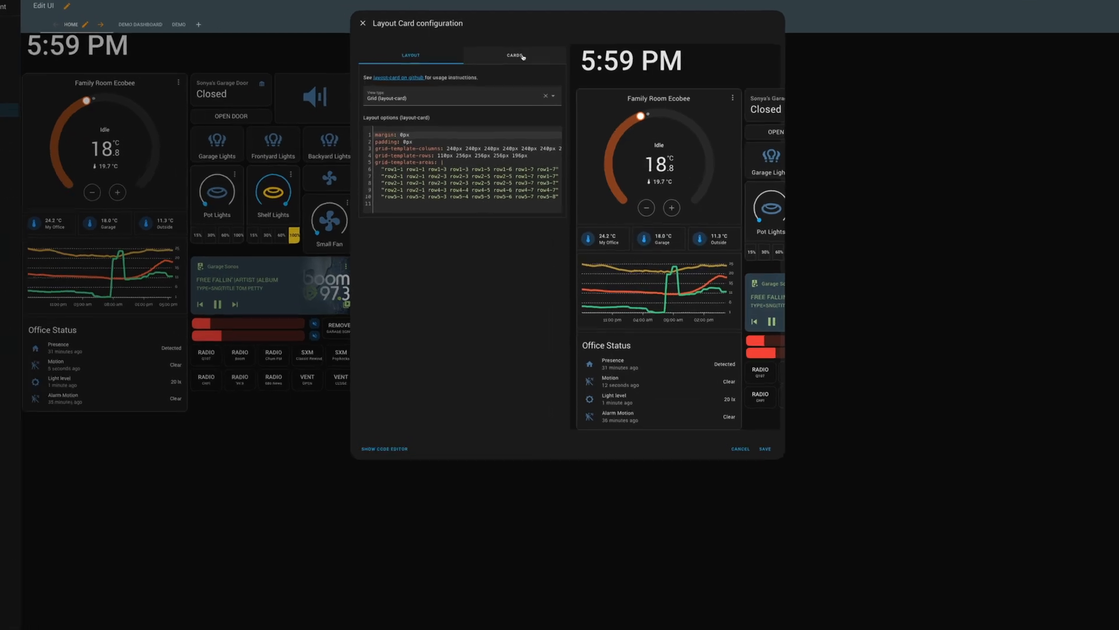
click(513, 56)
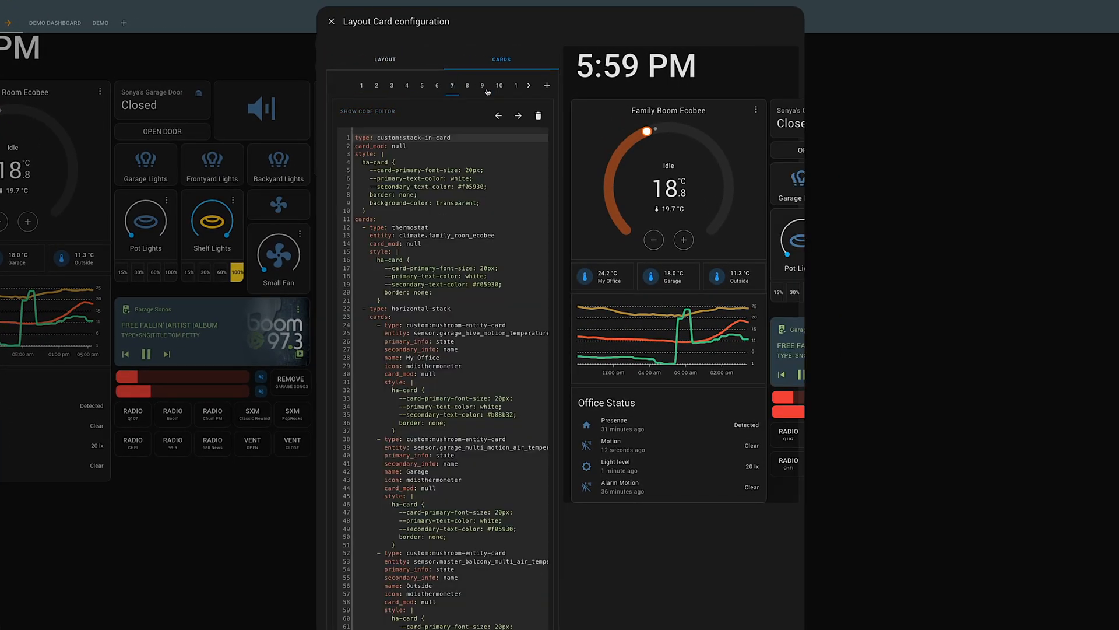
mouse_move(439, 163)
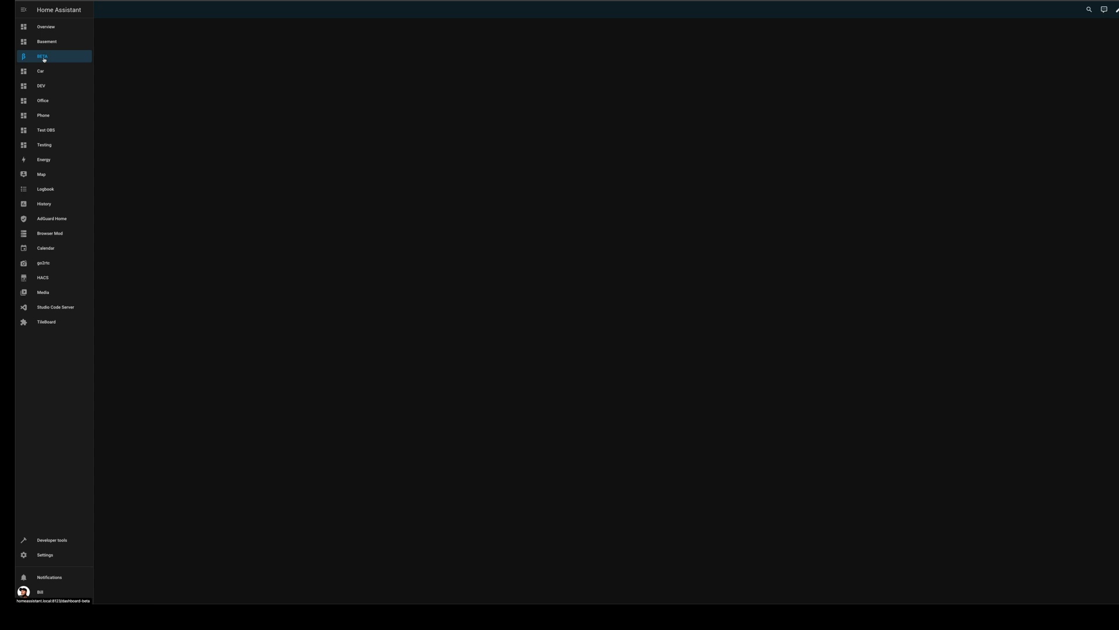
Create a section with a Manual YAML card holding the Family Room Ecobee and Office Status stack.
click(1113, 9)
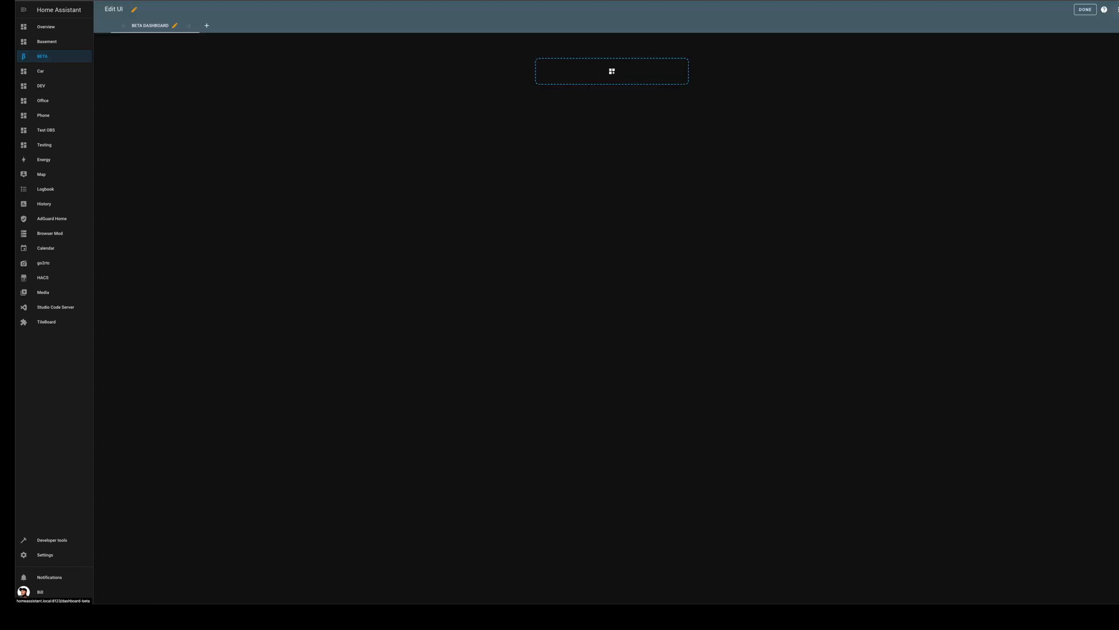
click(611, 71)
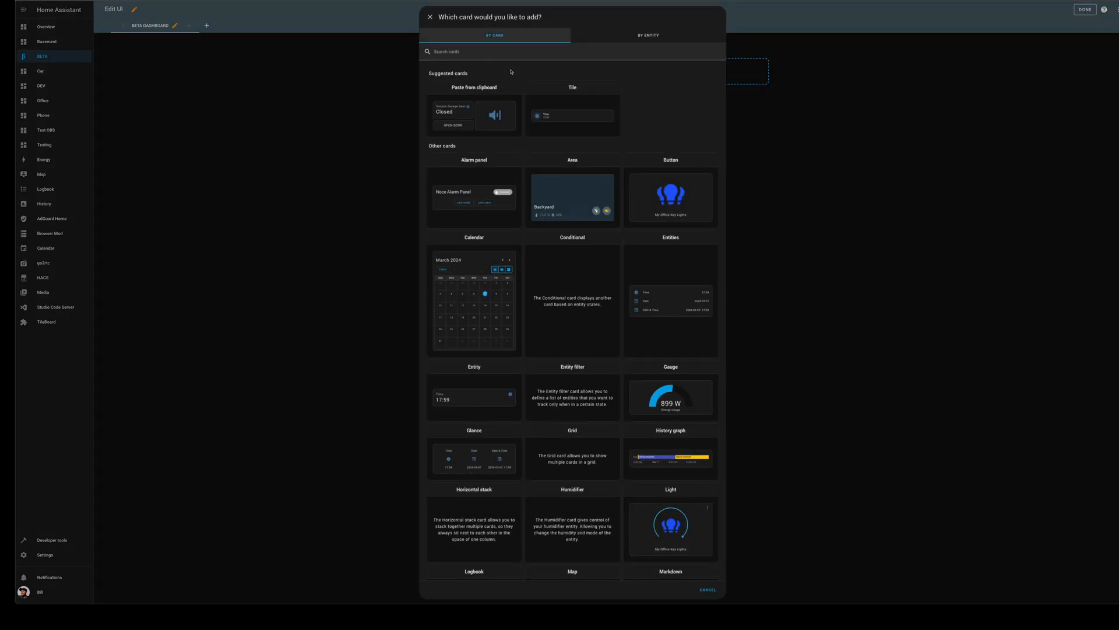
text(man)
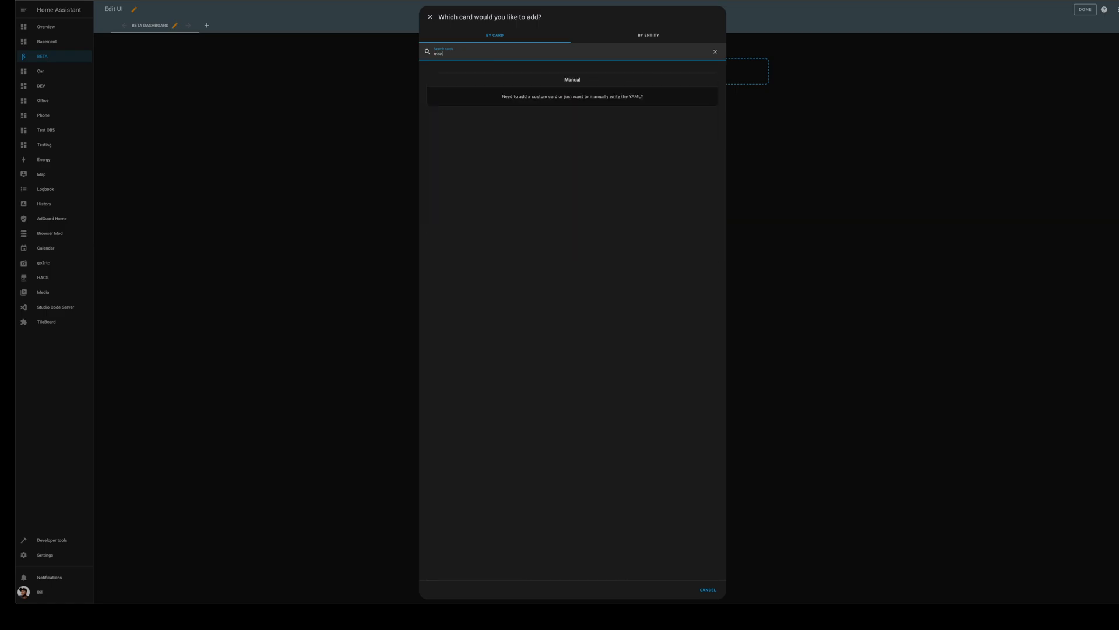
click(572, 97)
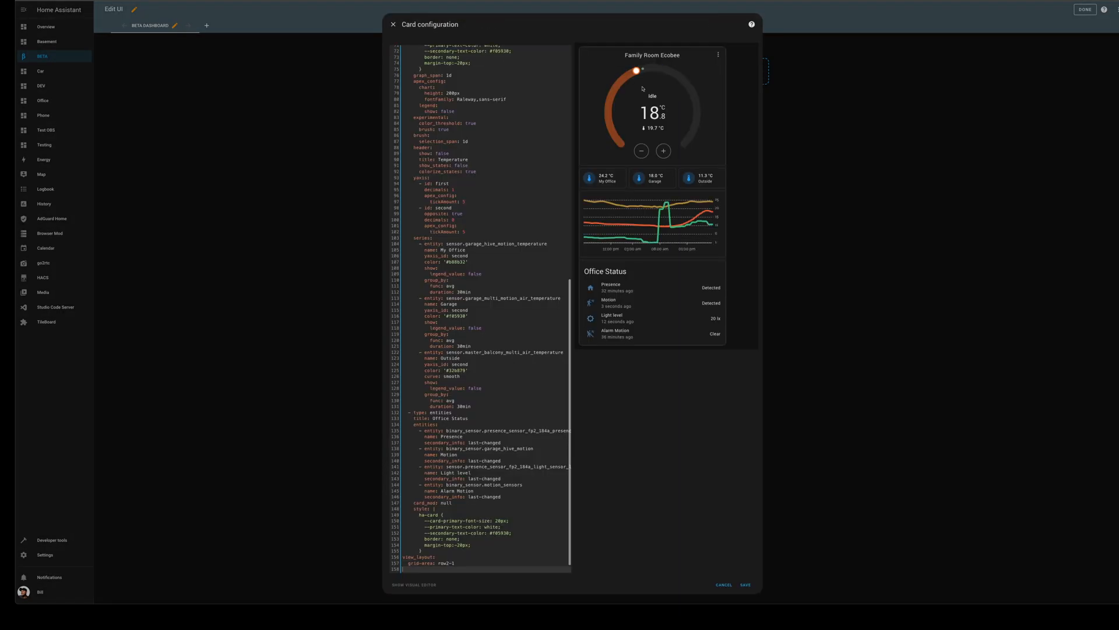
click(745, 584)
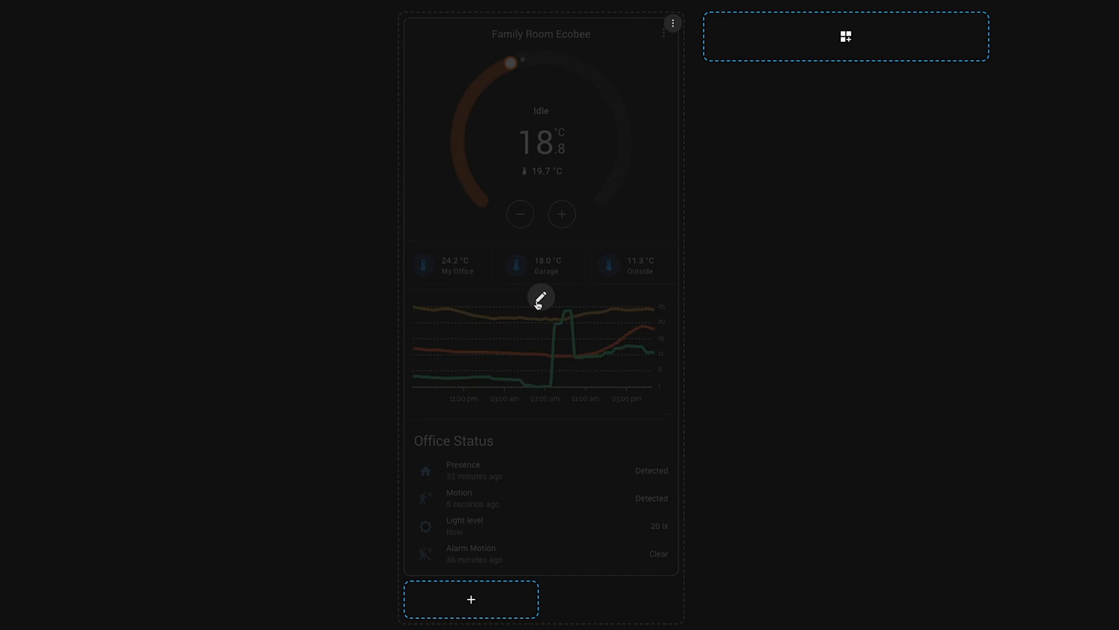
mouse_move(625, 508)
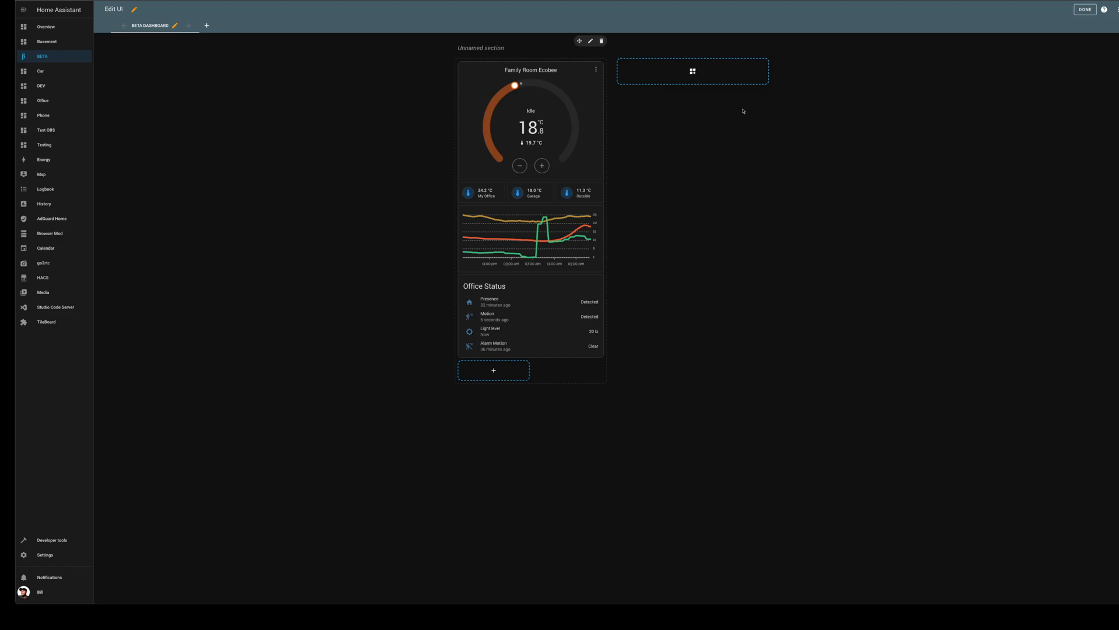
mouse_move(523, 43)
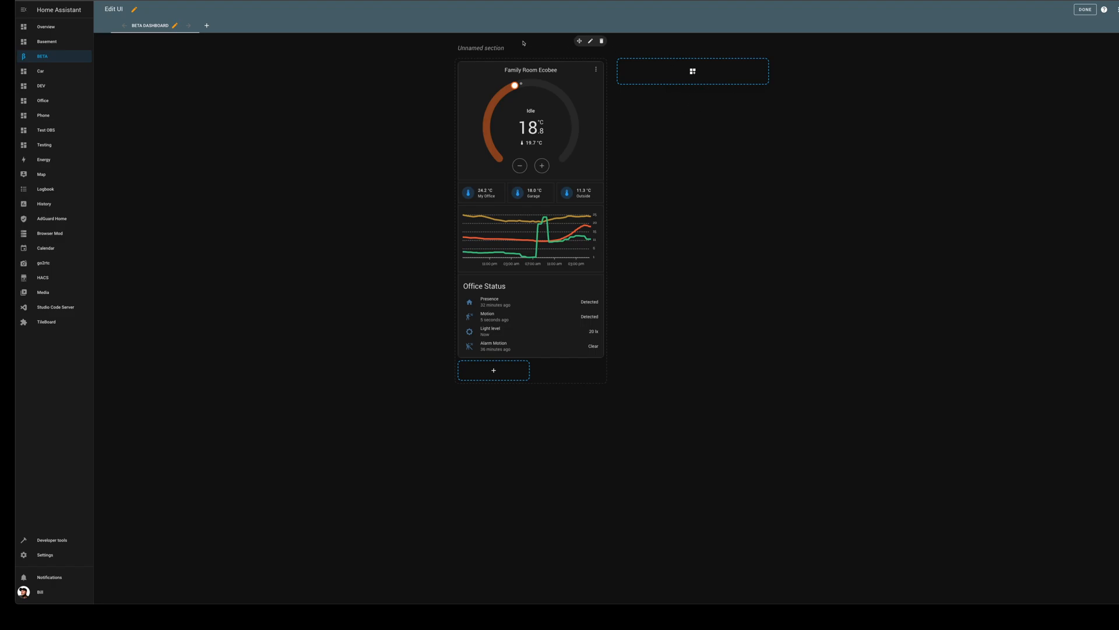
mouse_move(691, 71)
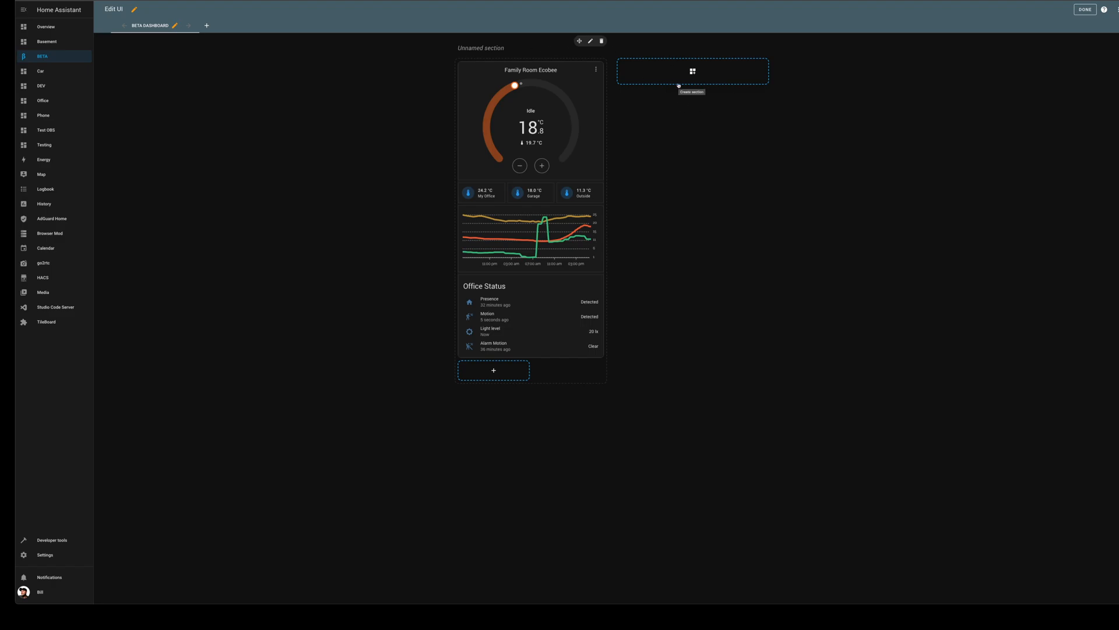
mouse_move(65, 101)
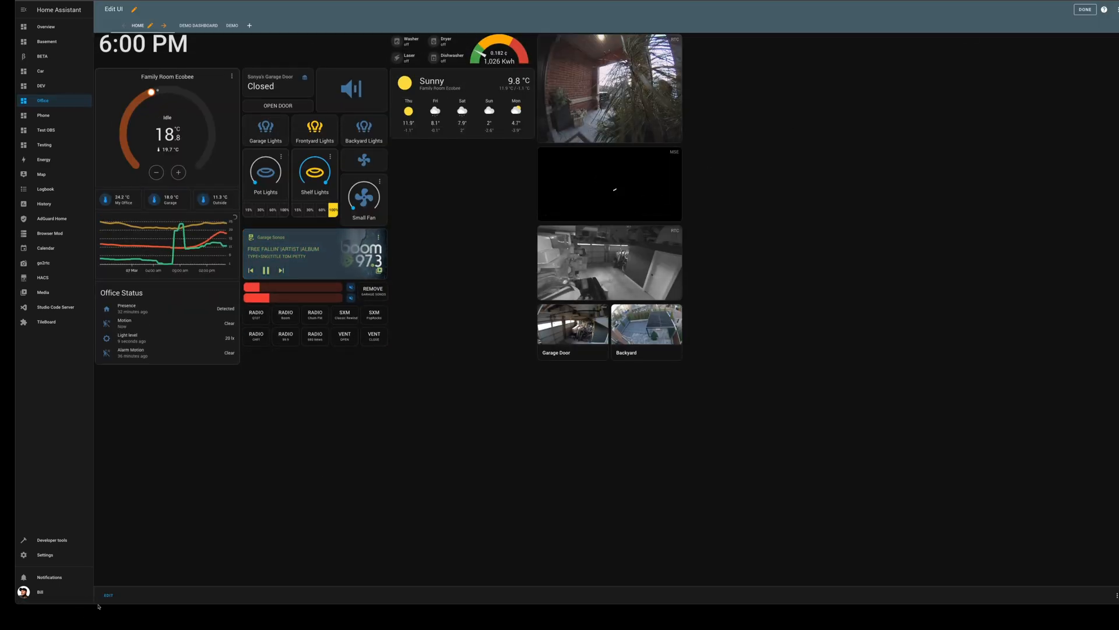
Check the Office layout card's settings, then switch to the BETA dashboard.
click(107, 595)
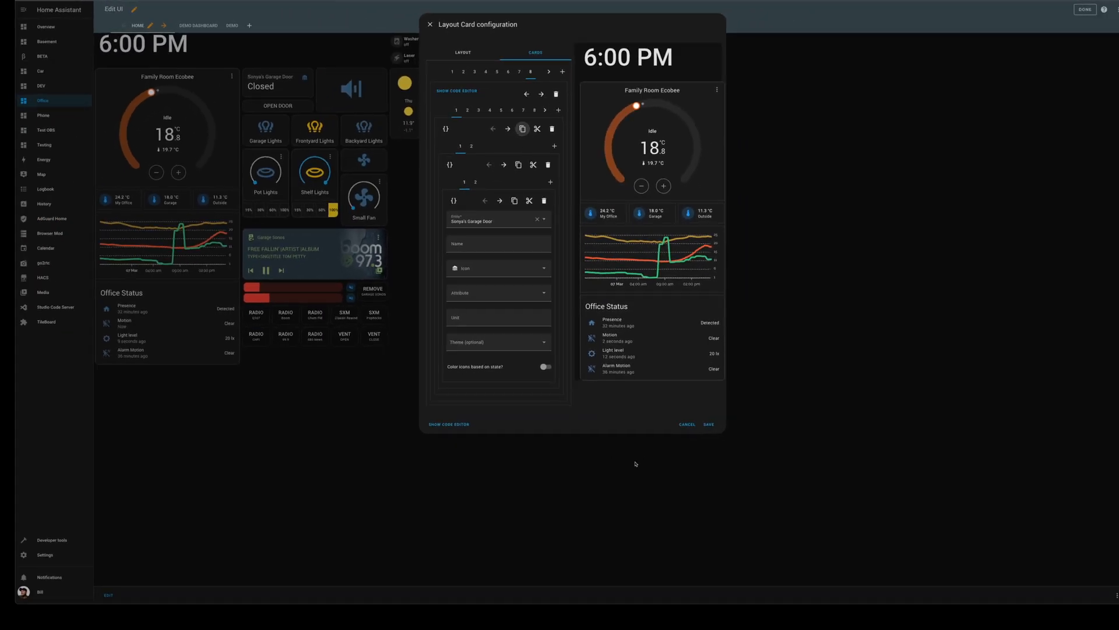
click(686, 424)
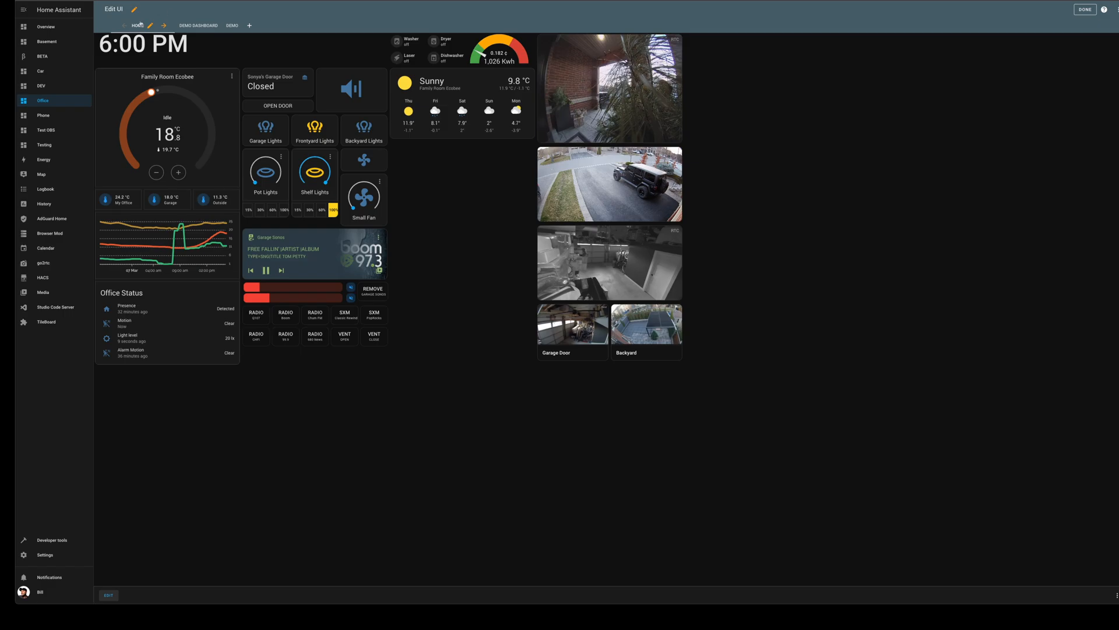
click(42, 56)
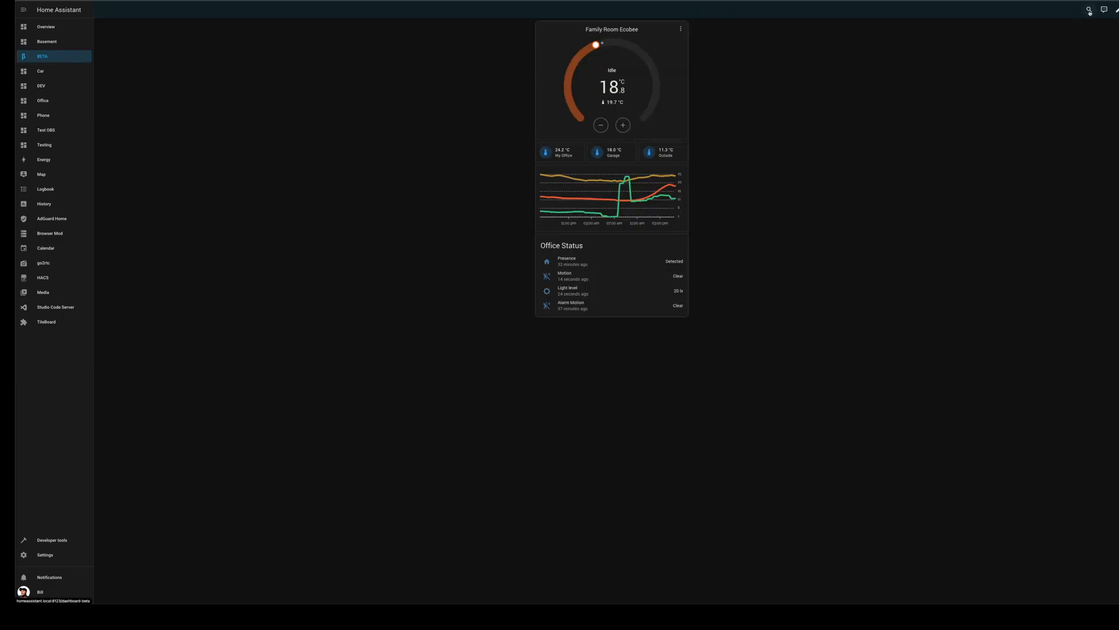
Paste Sonya's Garage Door card from the clipboard into the second section and finish editing.
click(1115, 11)
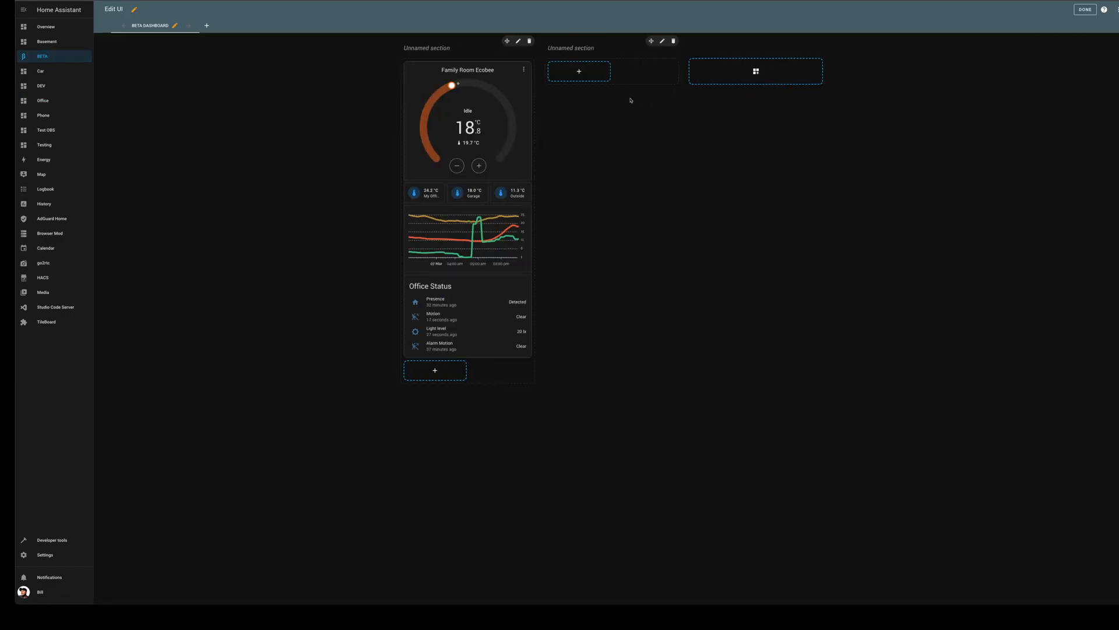
click(578, 71)
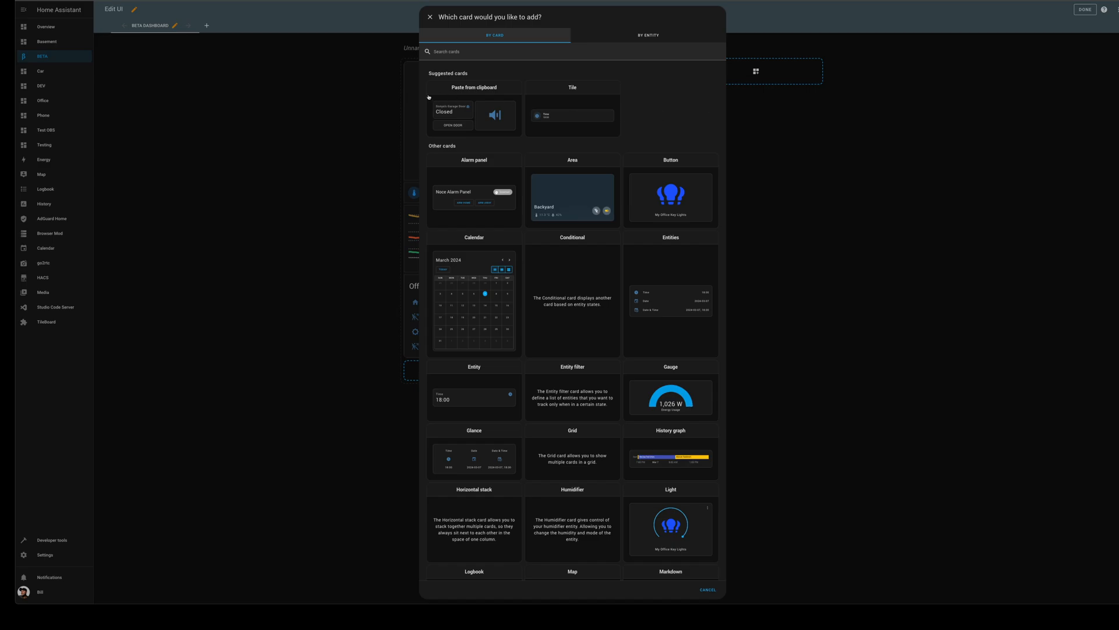
mouse_move(472, 120)
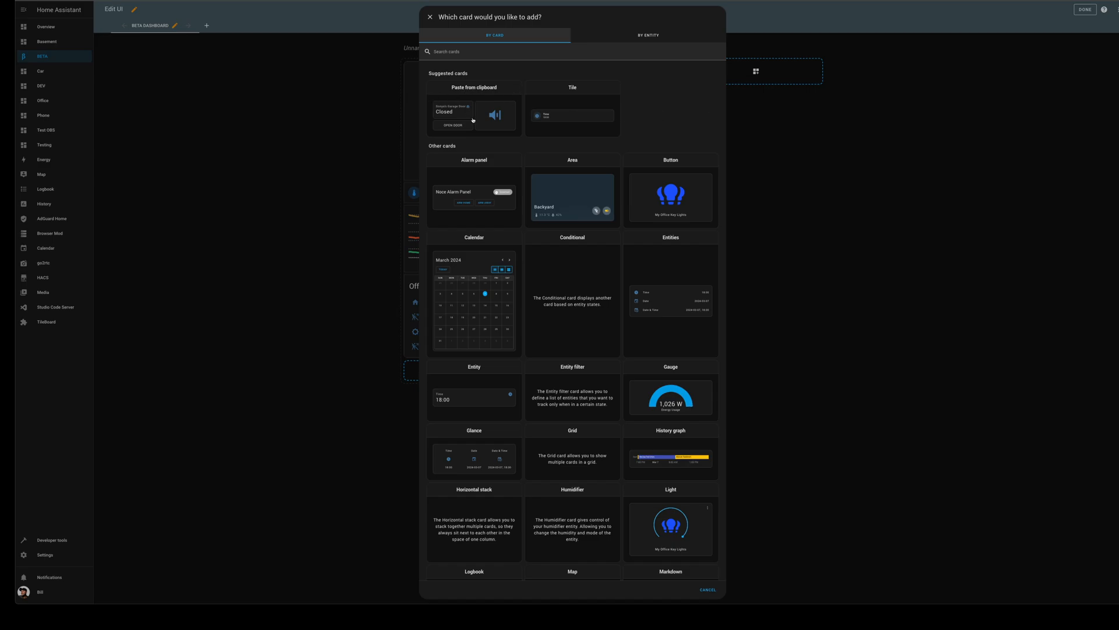
click(473, 529)
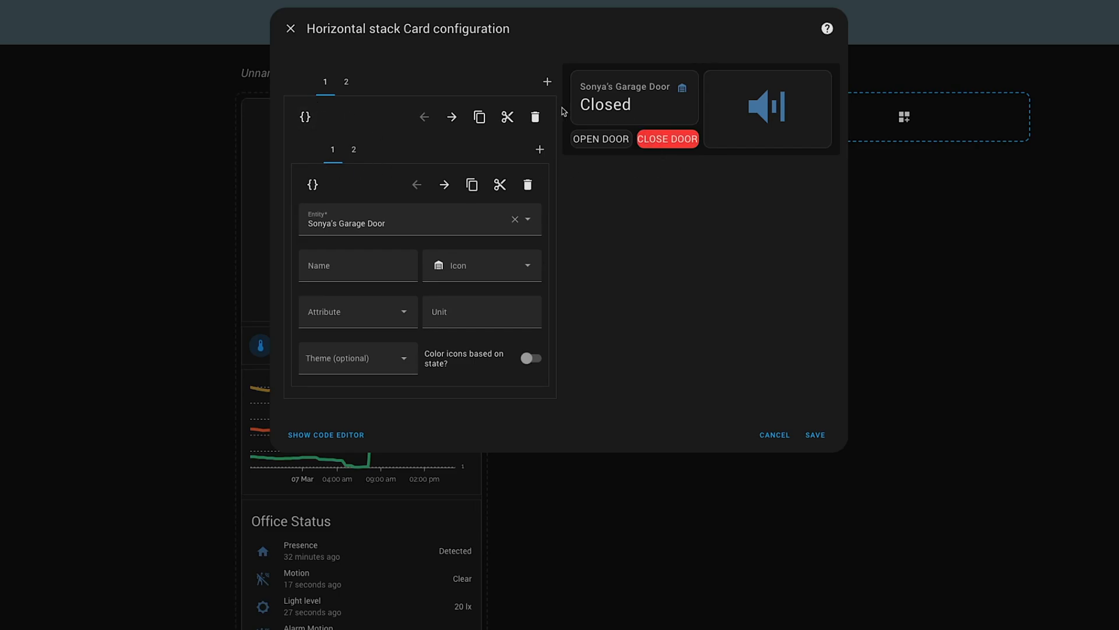
mouse_move(646, 152)
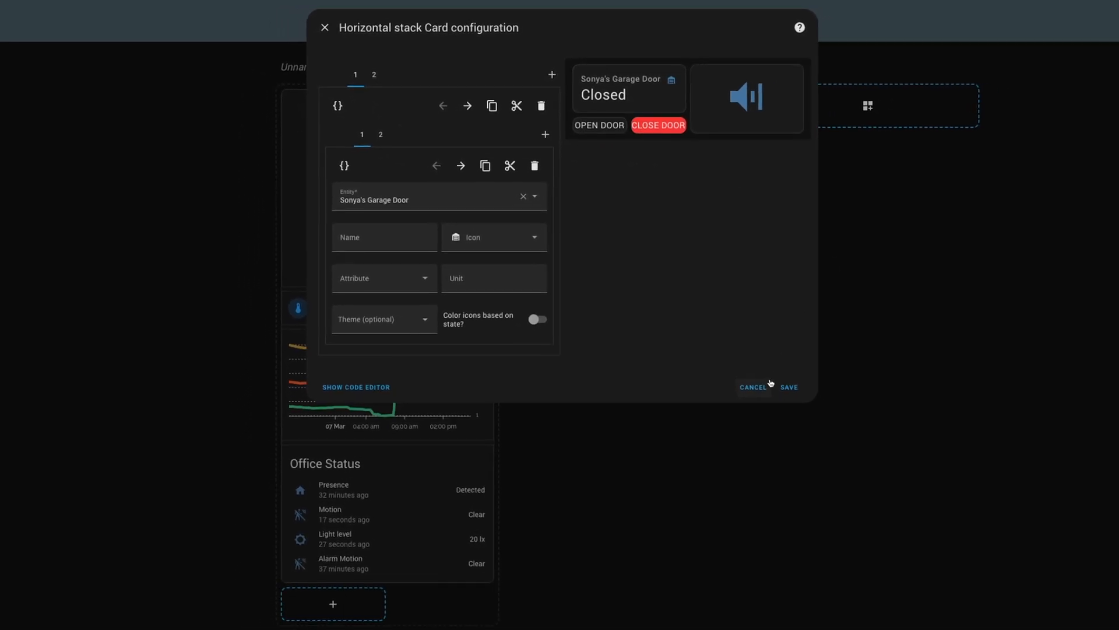
click(789, 387)
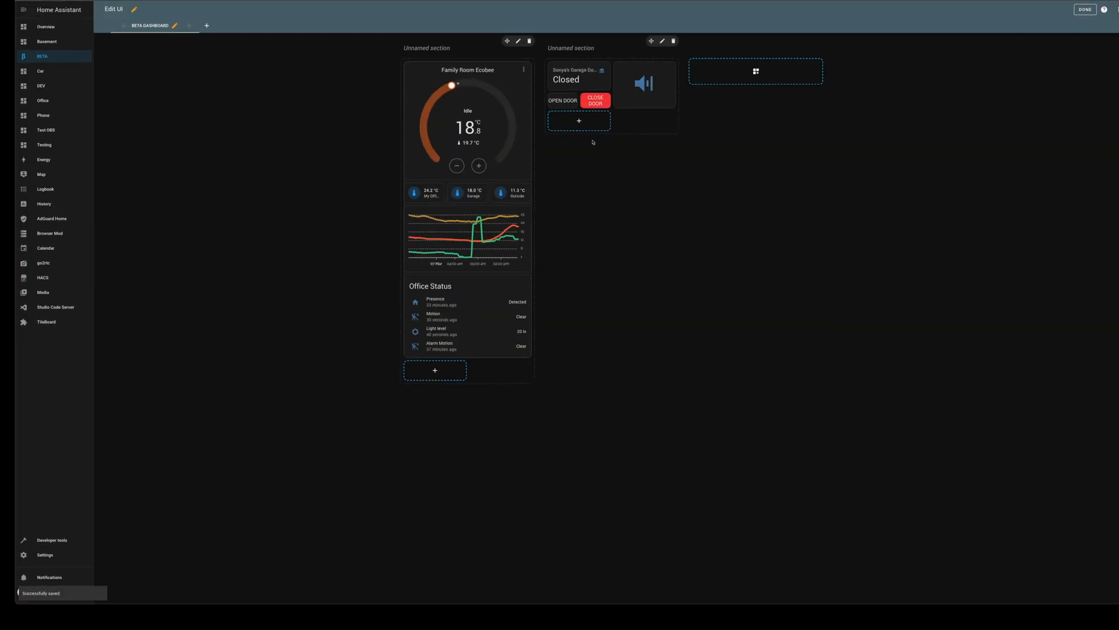
click(1085, 9)
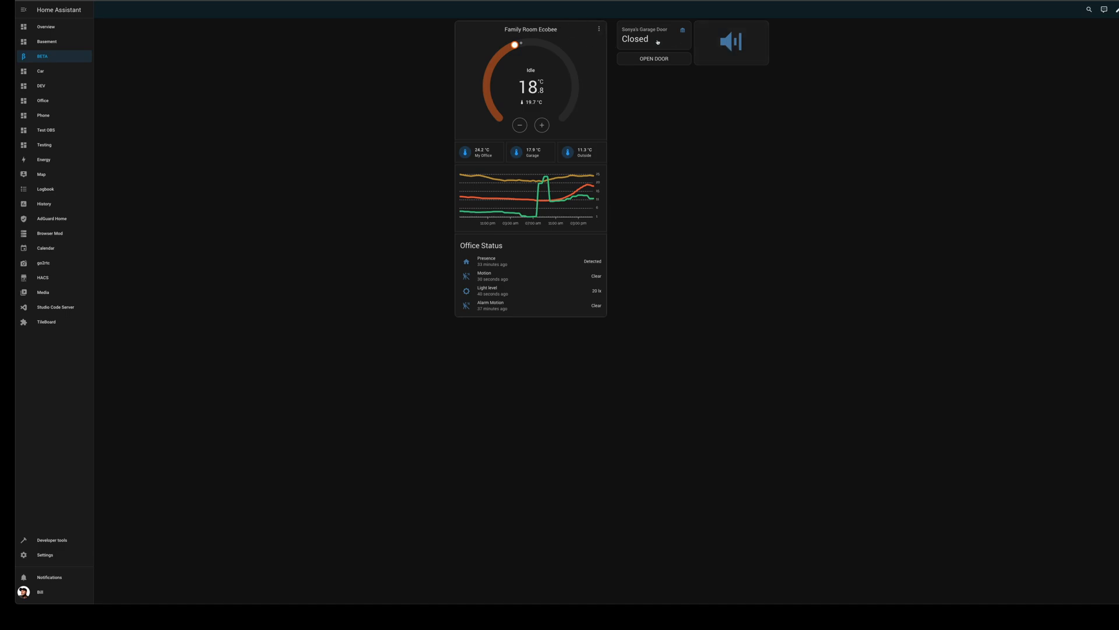
Add a Horizontal stack card and paste the copied Pot Lights card into it.
click(42, 100)
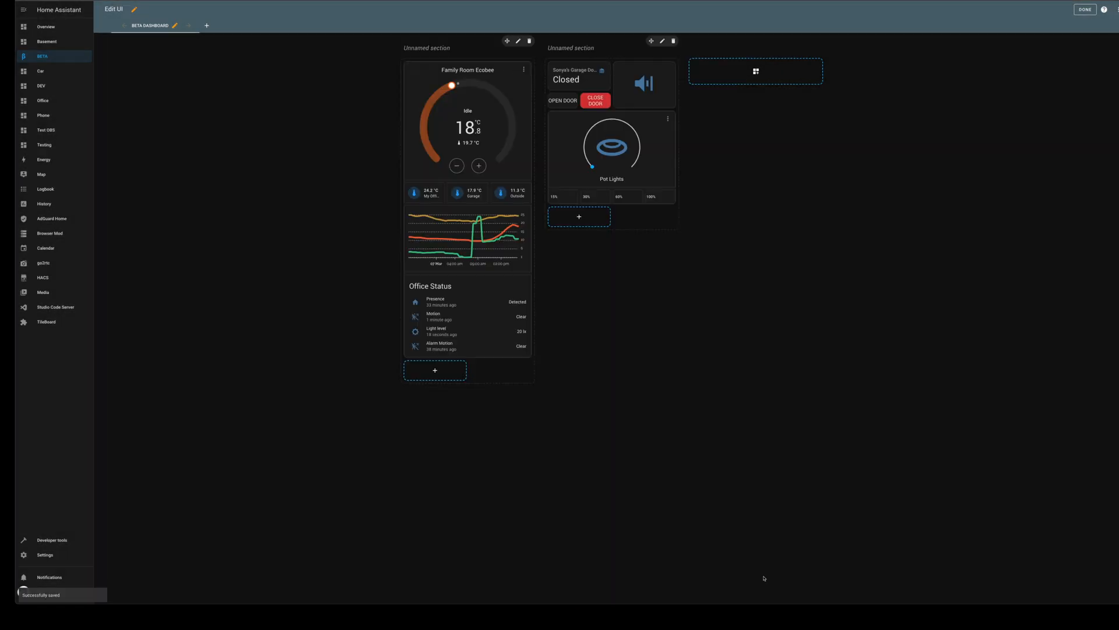
mouse_move(612, 147)
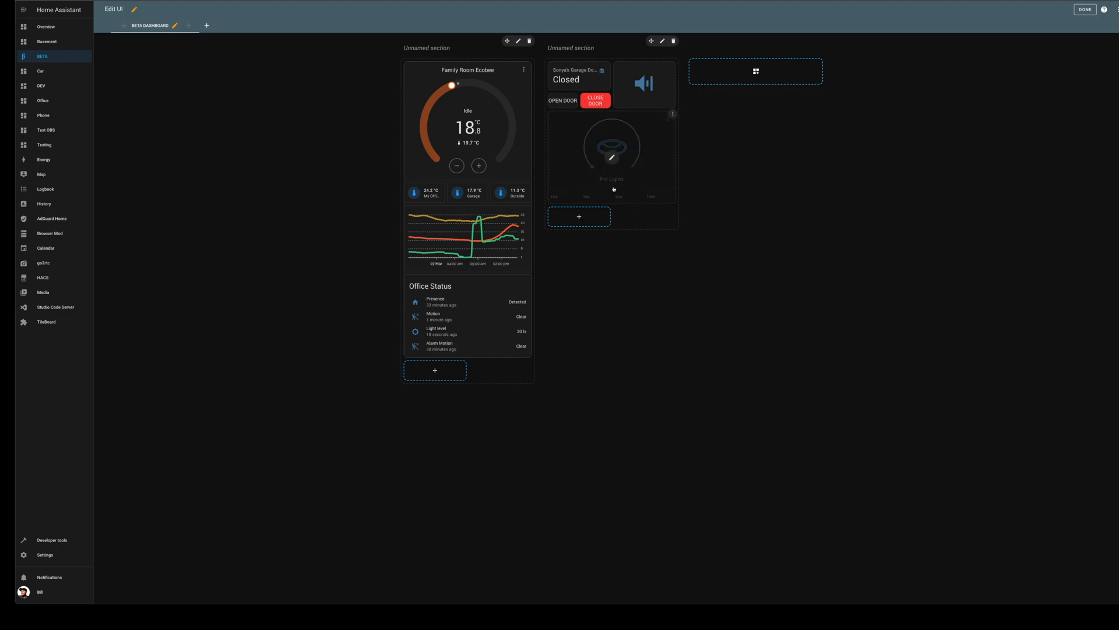
mouse_move(668, 115)
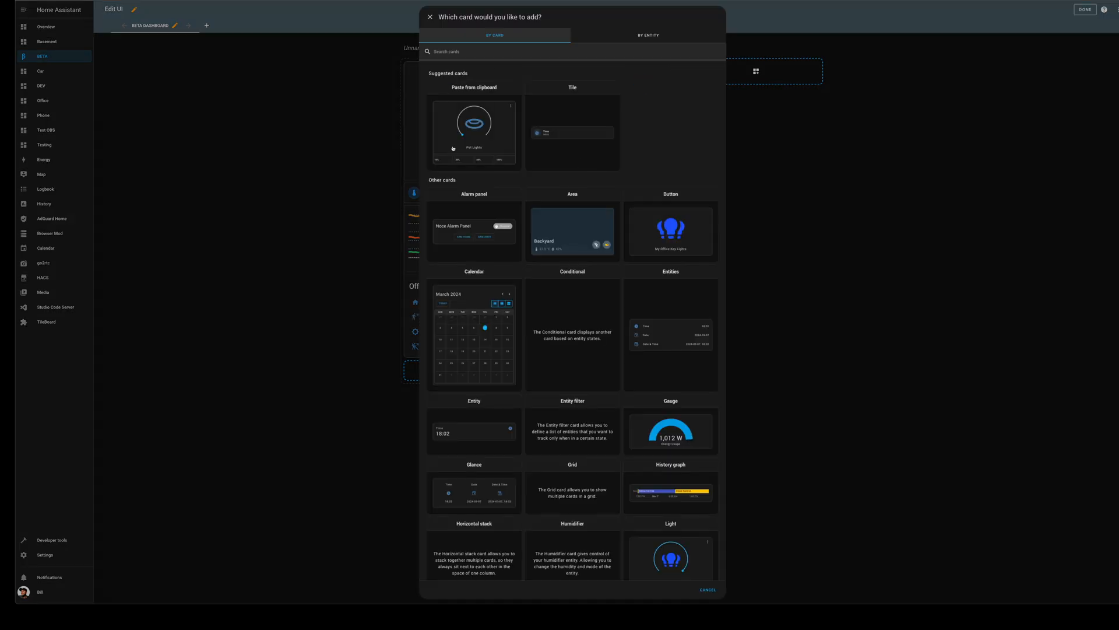
text(hori)
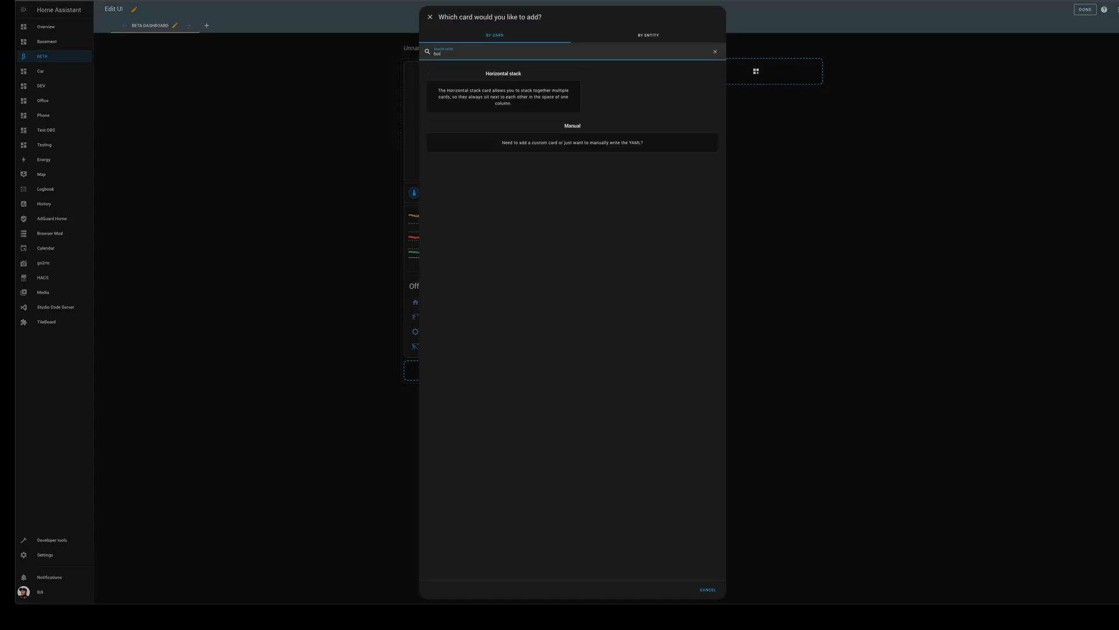
click(504, 74)
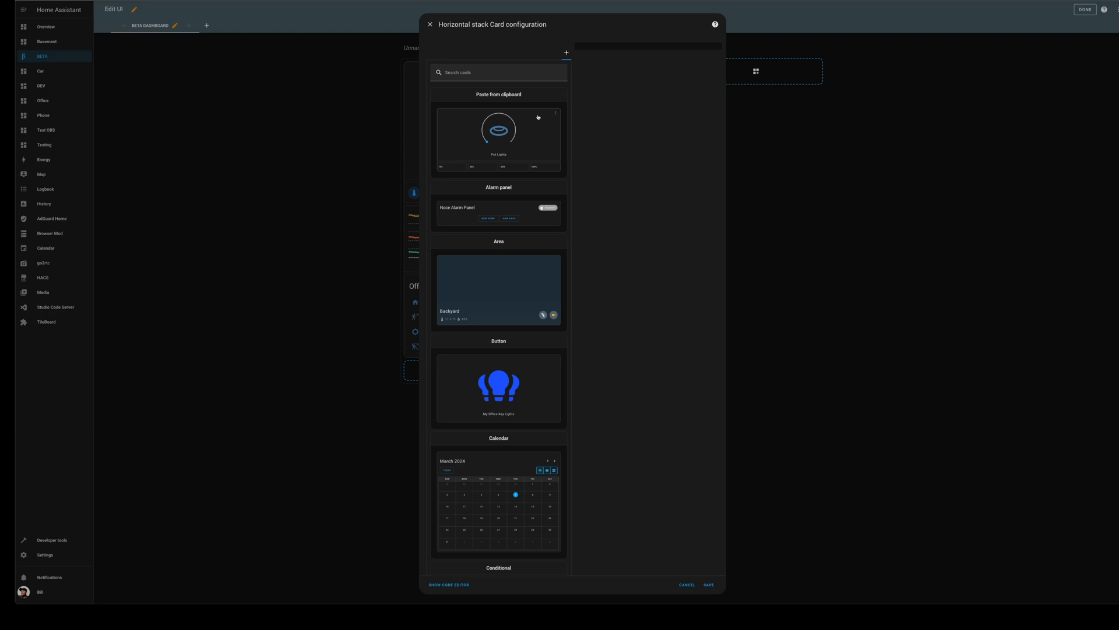
click(447, 584)
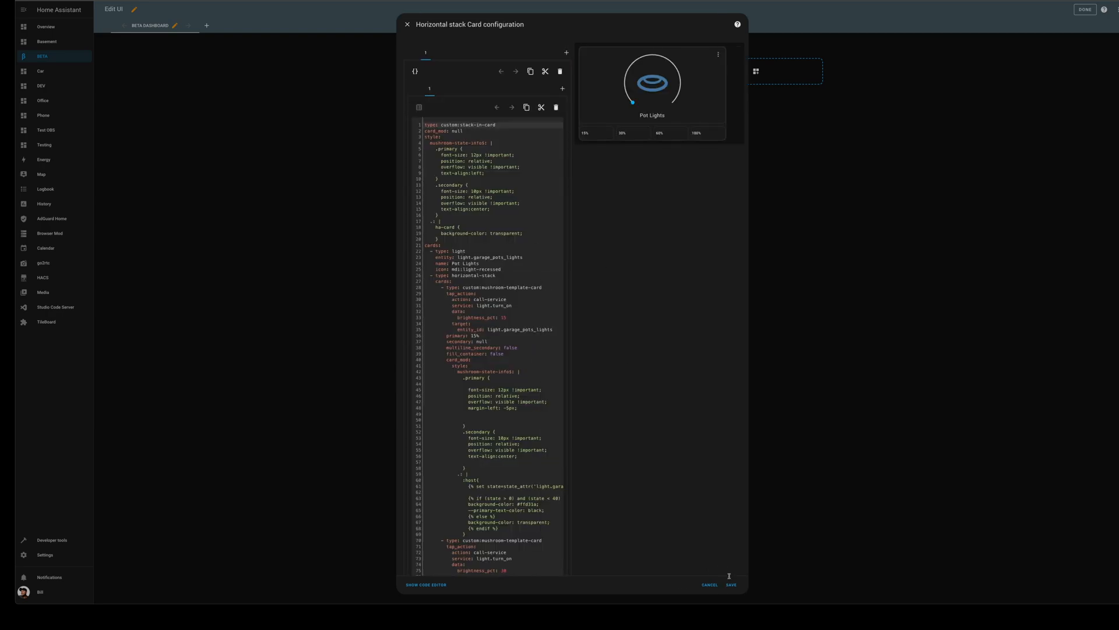
click(709, 584)
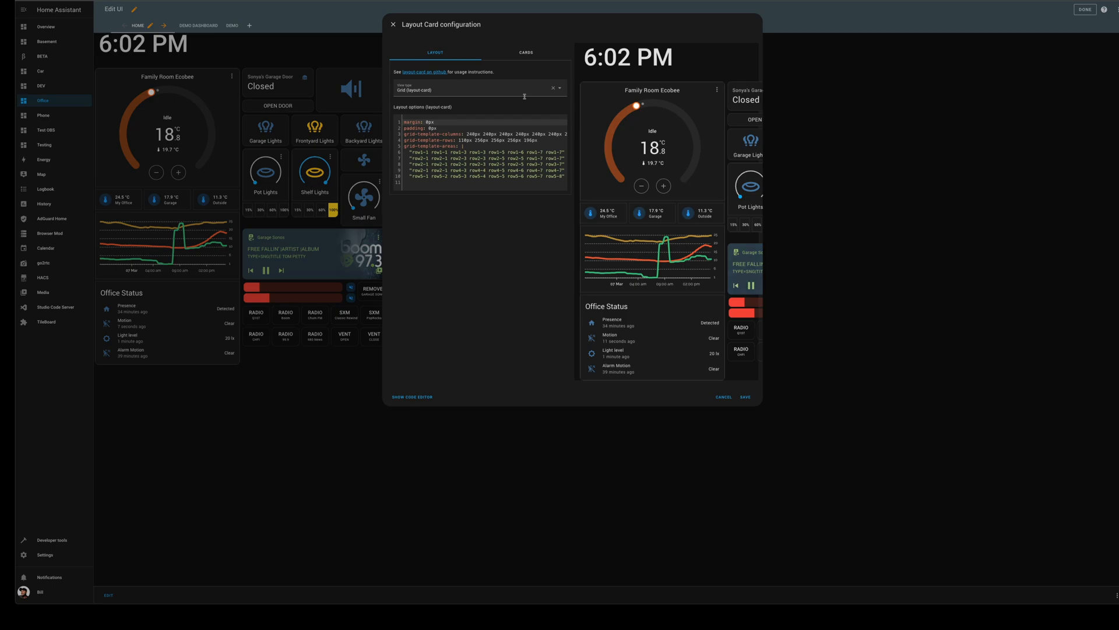
Paste the copied Shelf Lights card as the second card in the horizontal stack.
click(526, 52)
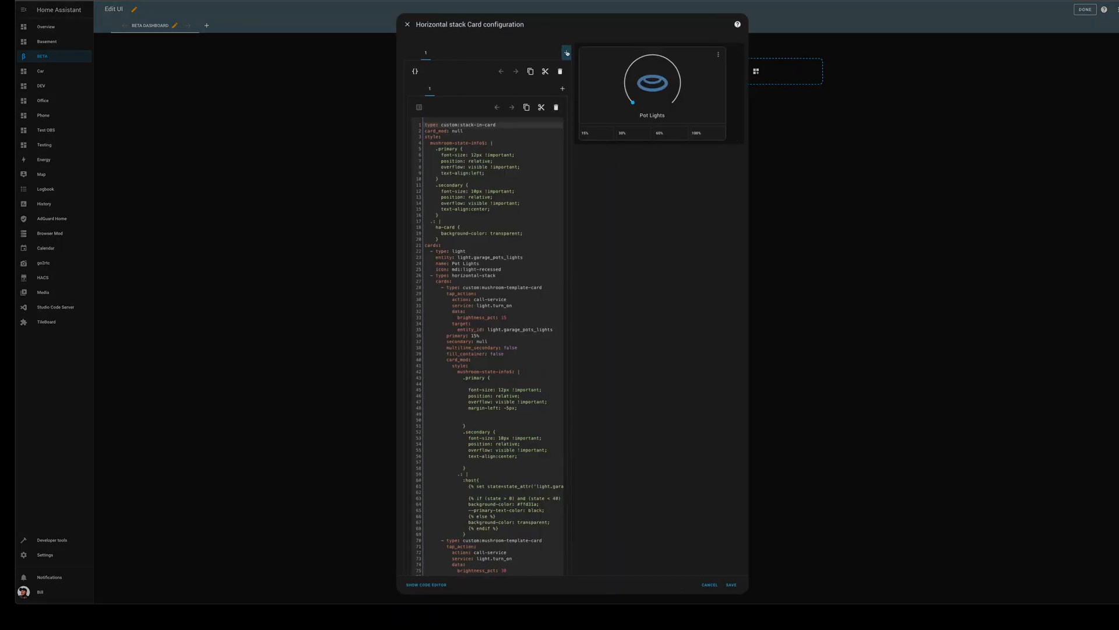
click(566, 53)
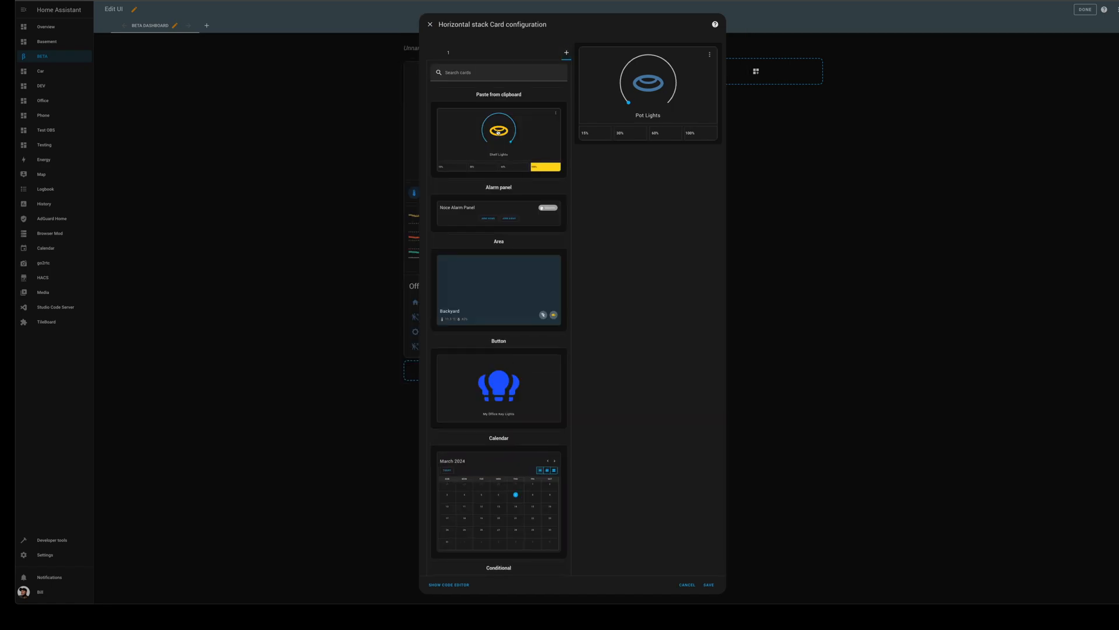
click(447, 584)
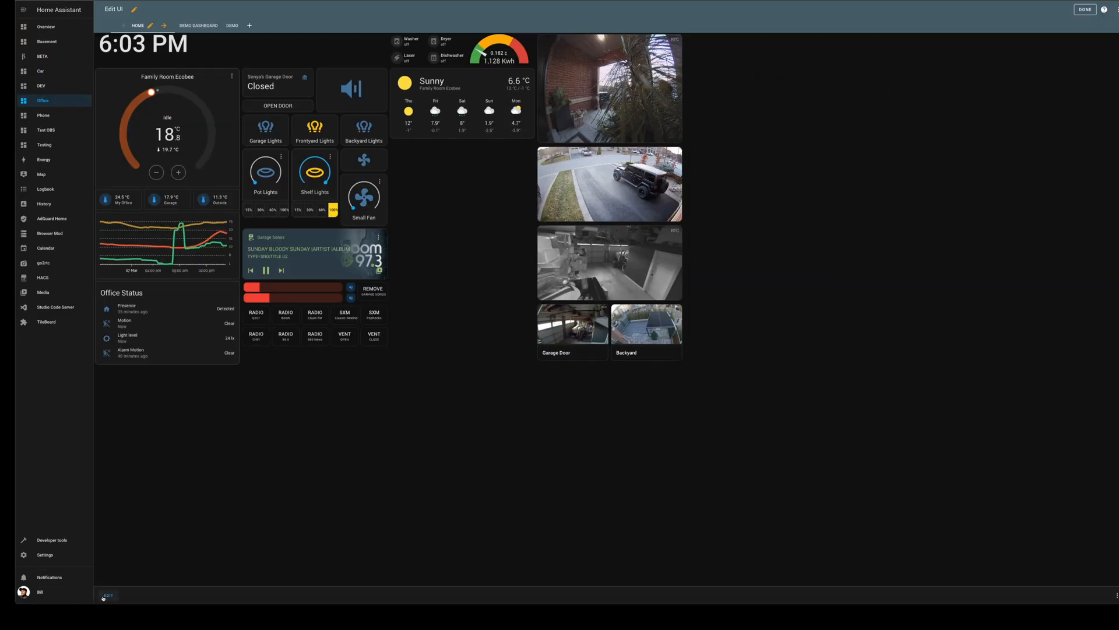
Review the Office layout's driveway camera card, then return to editing the BETA dashboard.
click(108, 595)
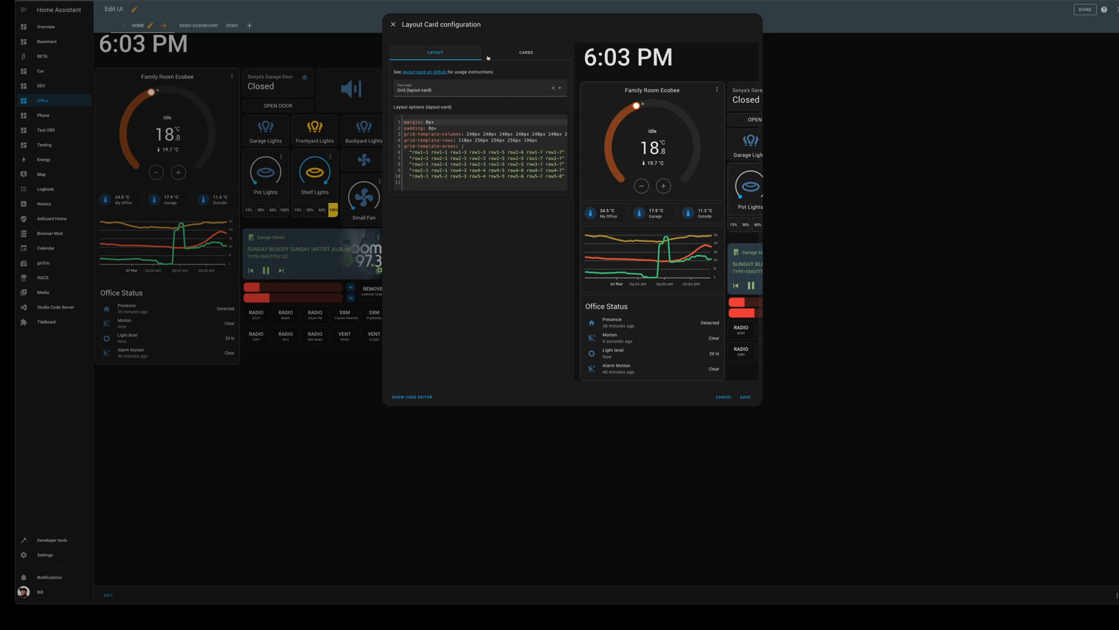
click(526, 52)
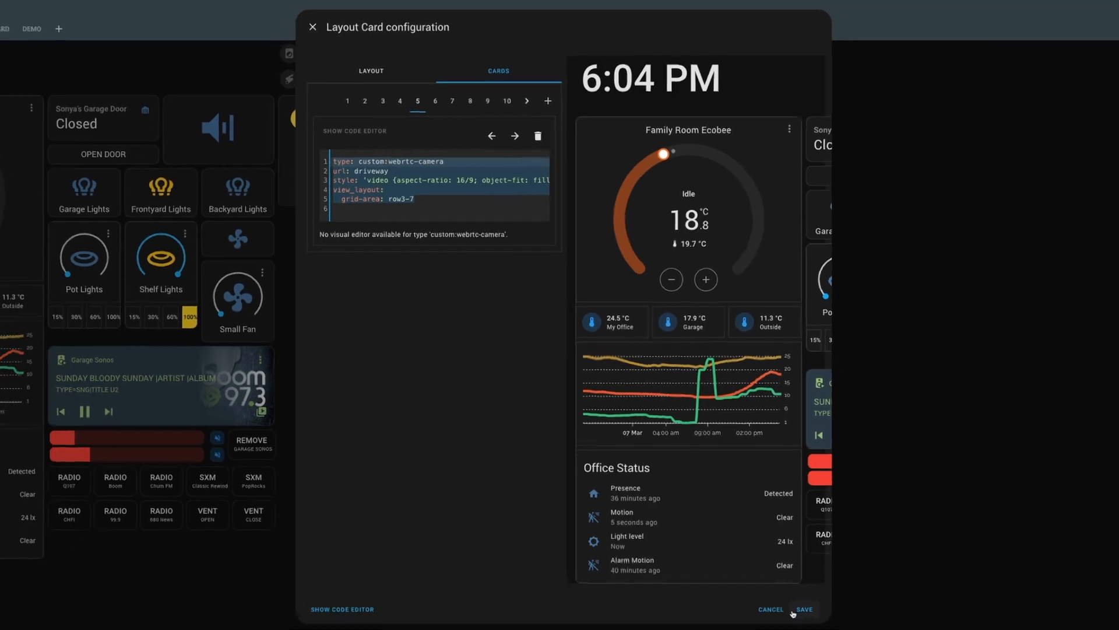
click(804, 609)
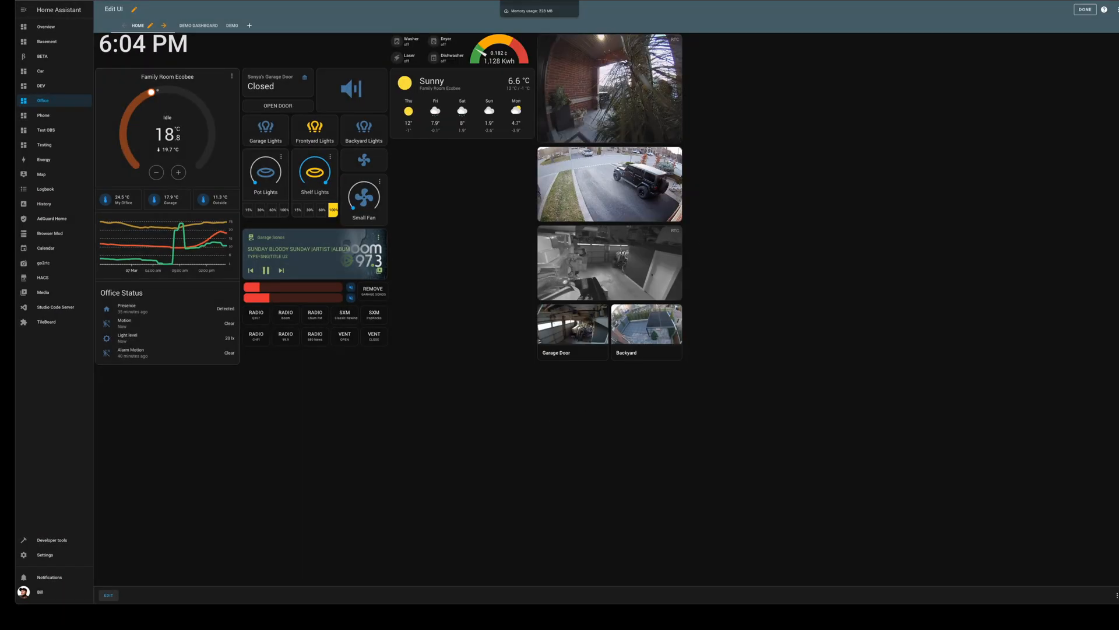
click(42, 56)
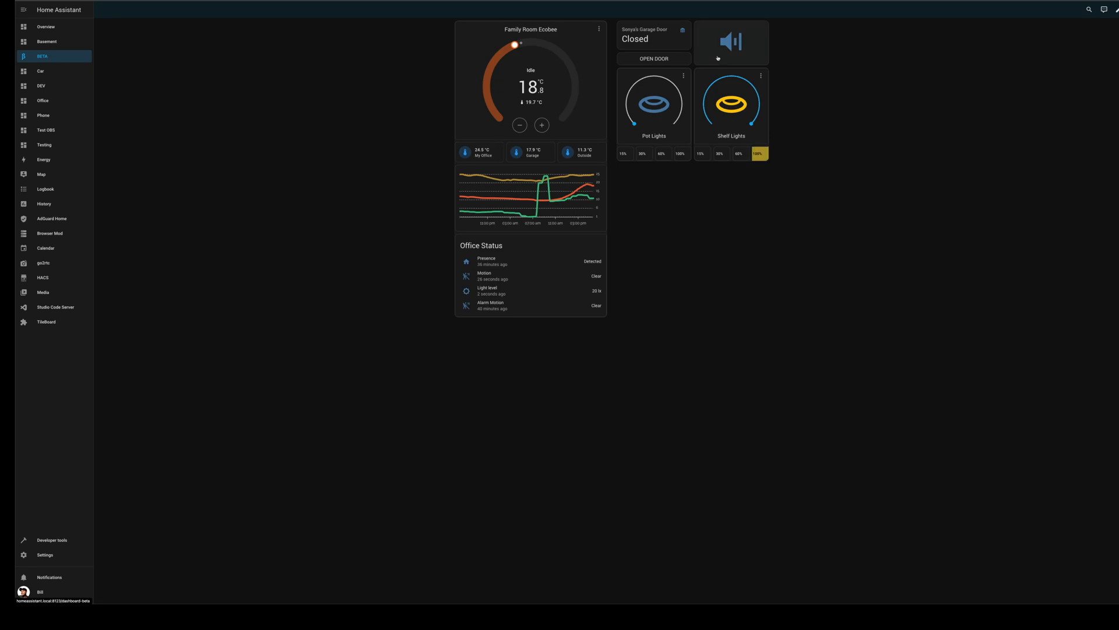
click(1109, 10)
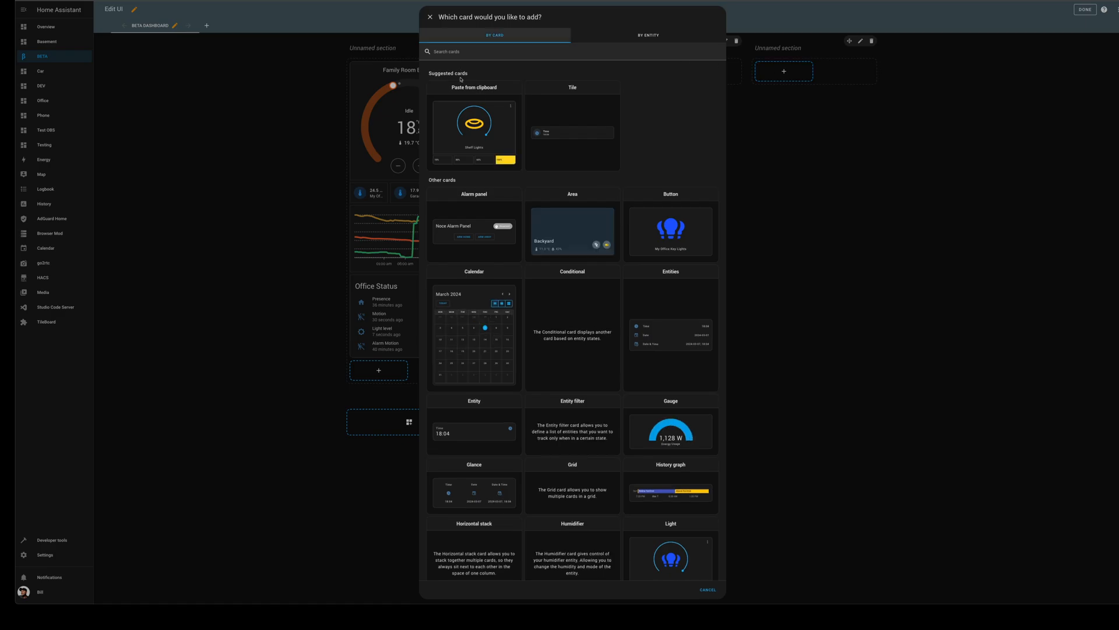
Duplicate the WebRTC camera card and change its url to the garage camera.
text(ma)
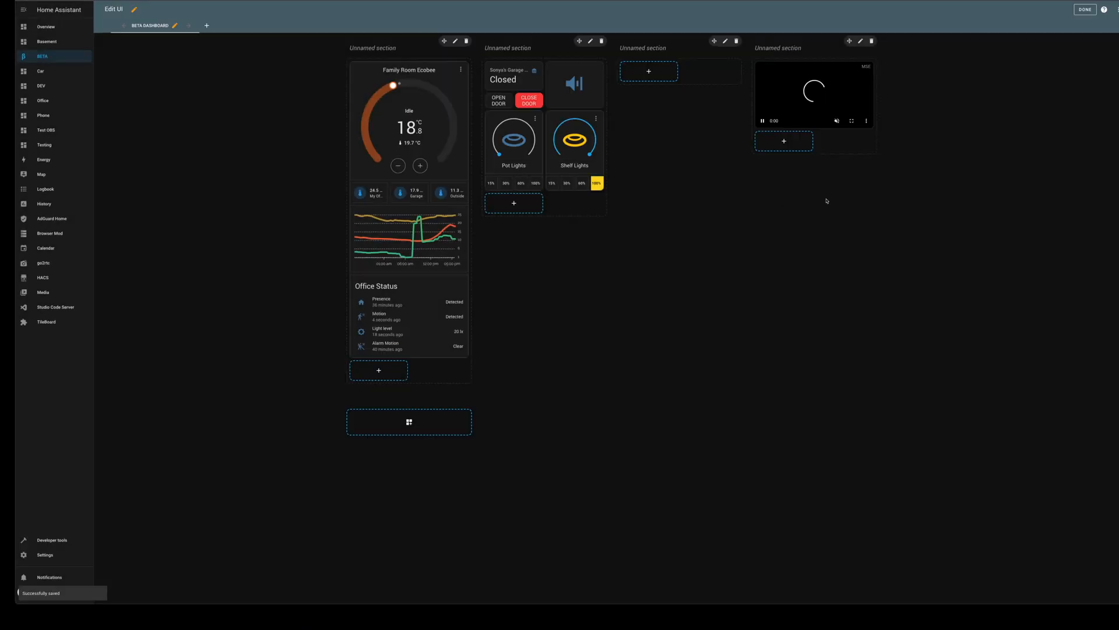
click(867, 64)
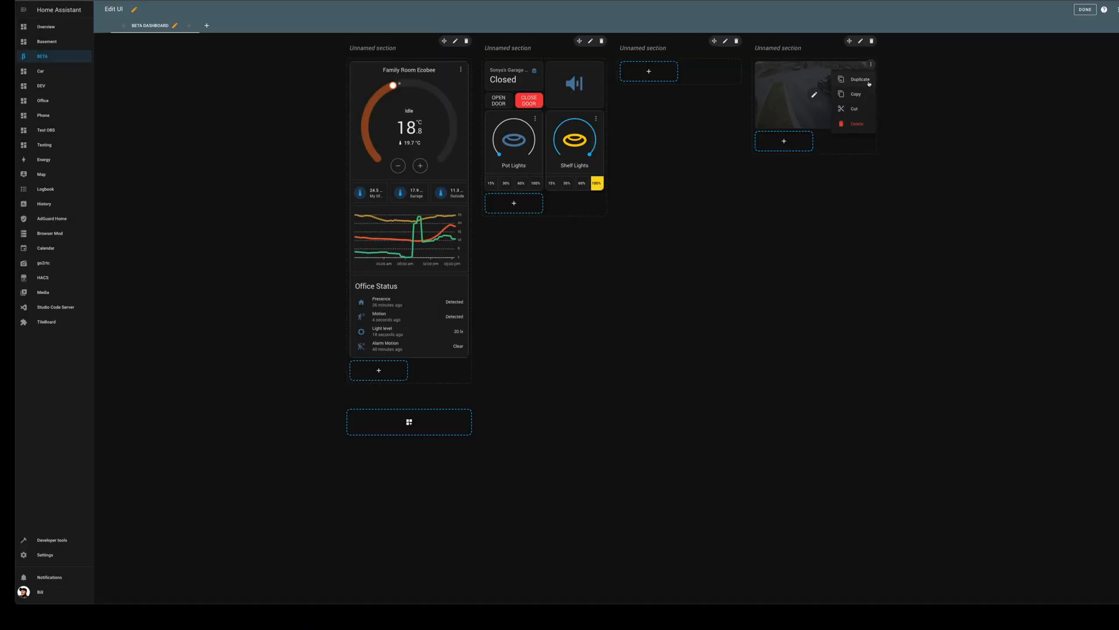
click(859, 79)
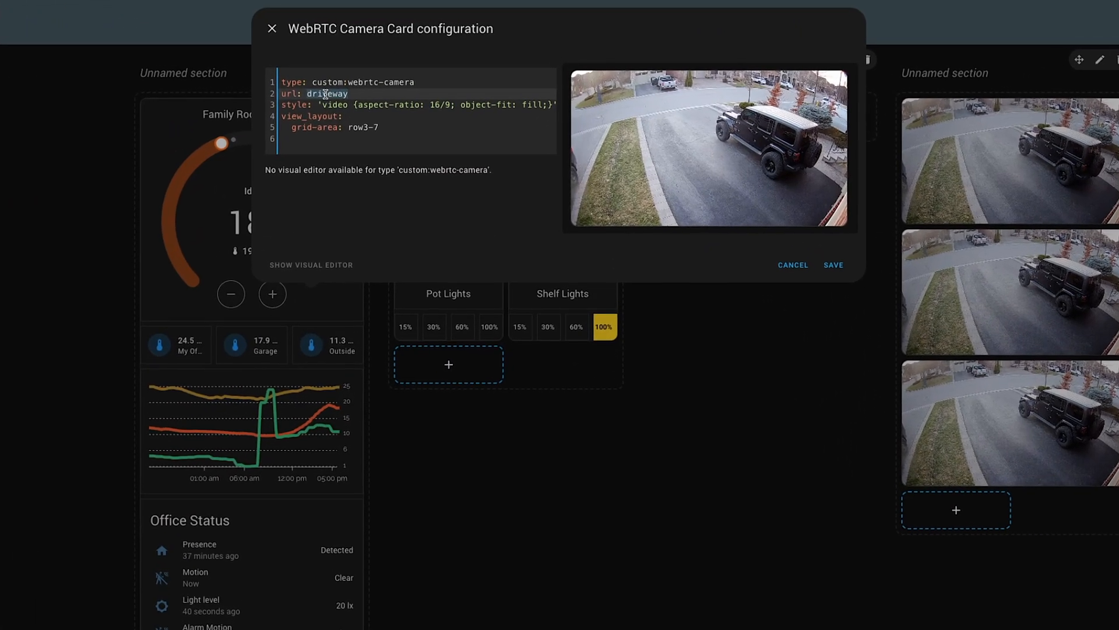
click(833, 265)
text(garag)
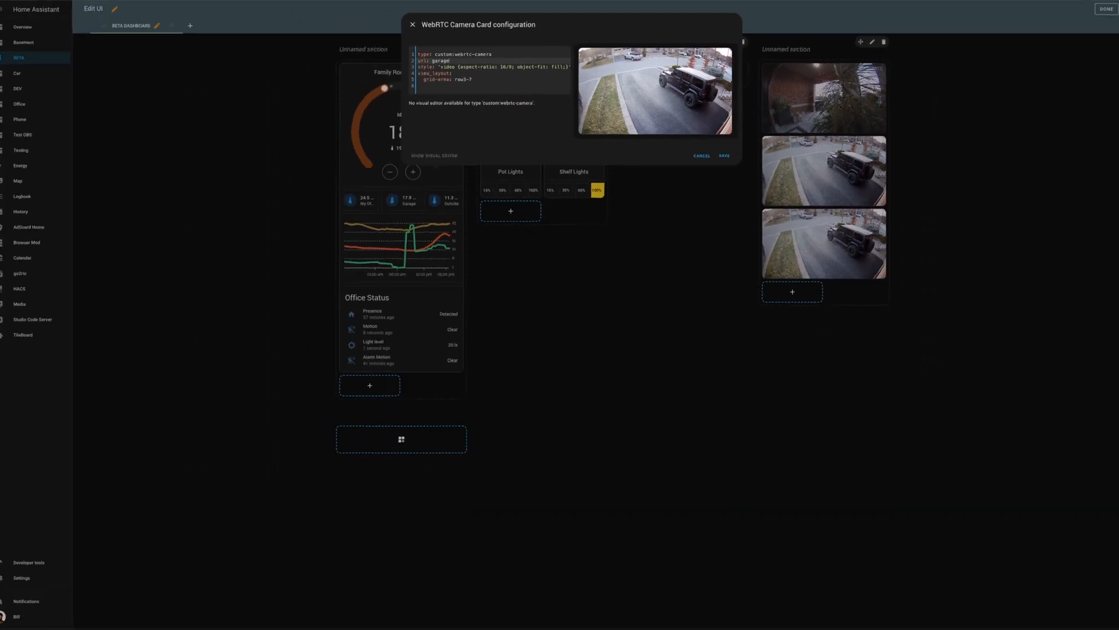
click(701, 155)
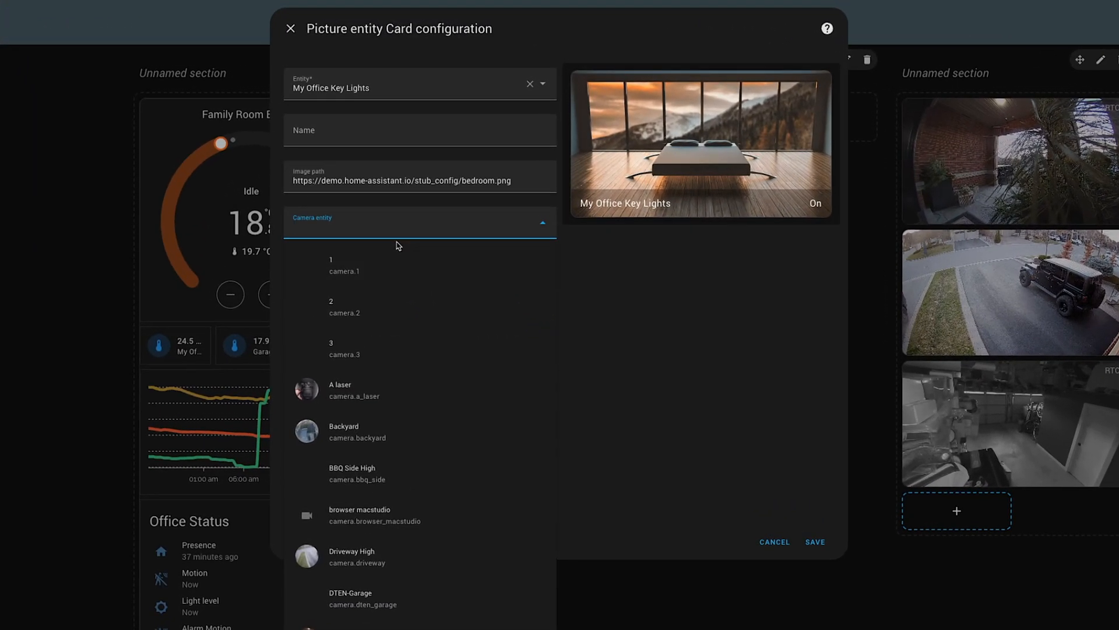
Set the picture card's camera entity to Backyard and save it in the camera section.
text(back)
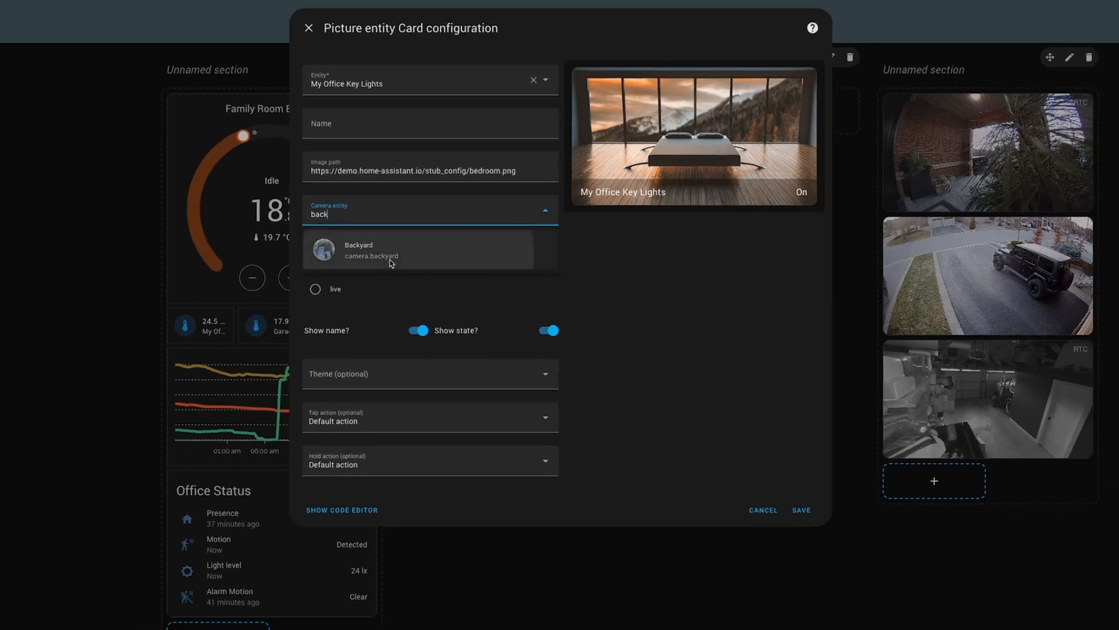
click(800, 510)
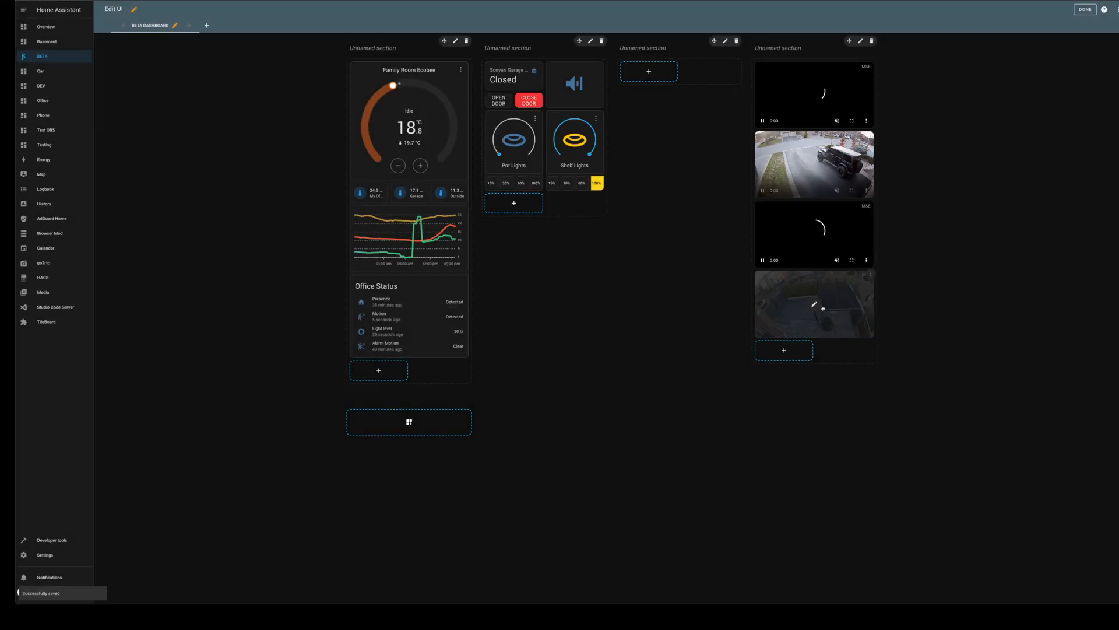
click(784, 350)
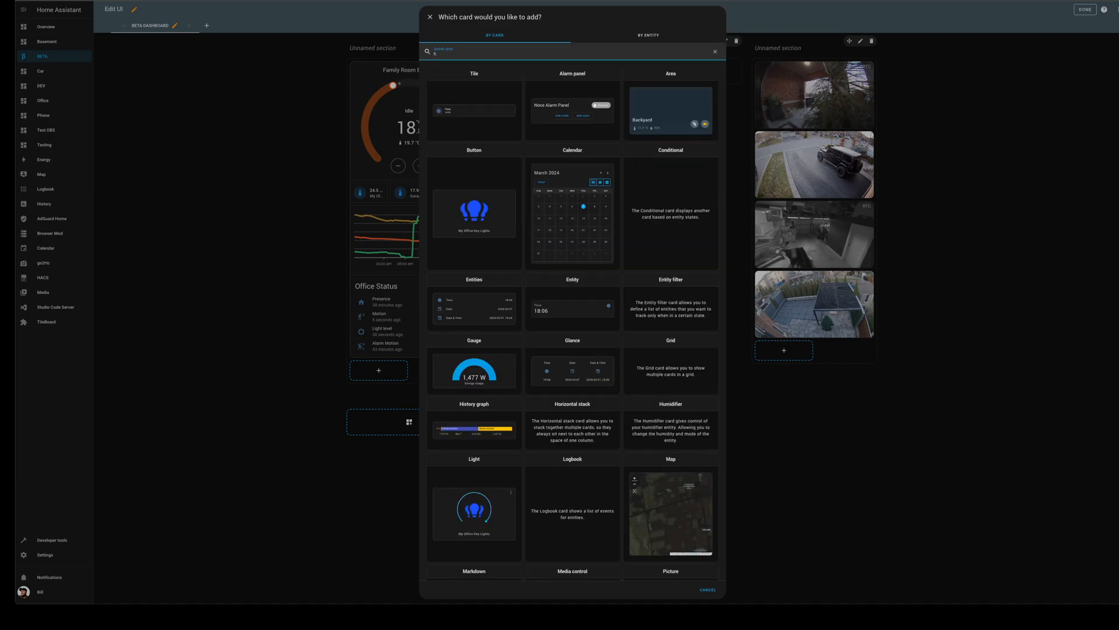
Create a Horizontal stack card and paste the copied Backyard picture card into it.
click(572, 430)
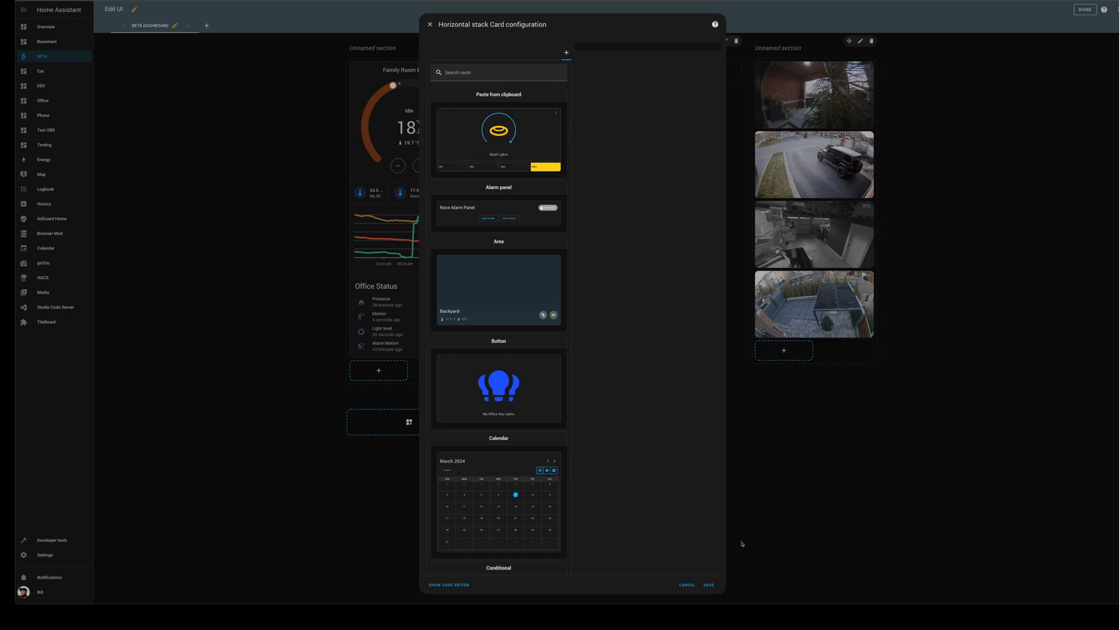
click(708, 584)
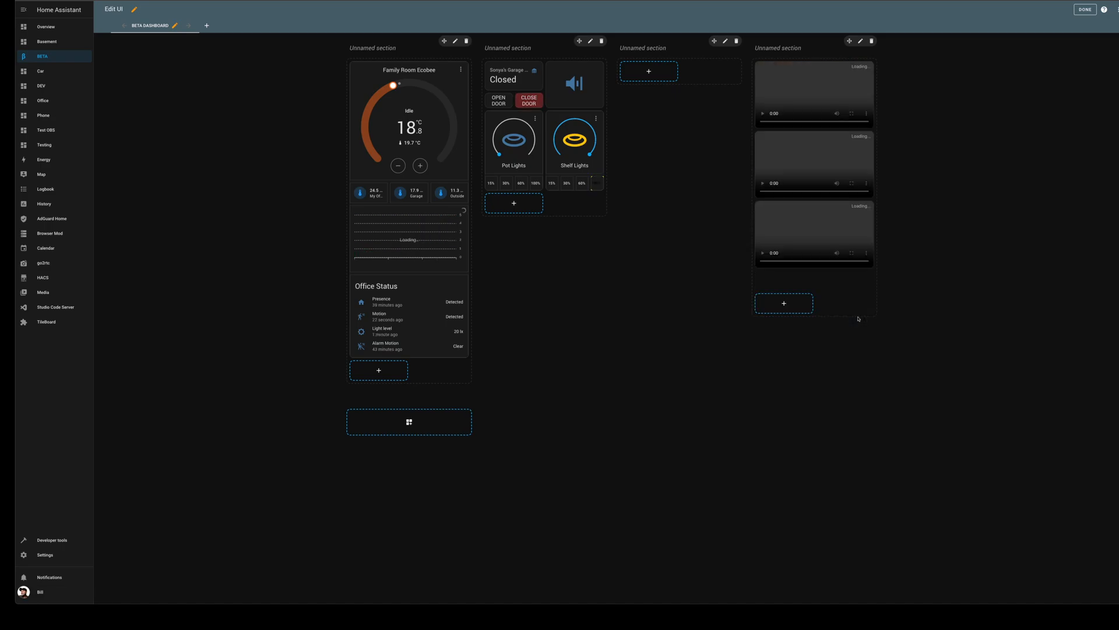
click(409, 421)
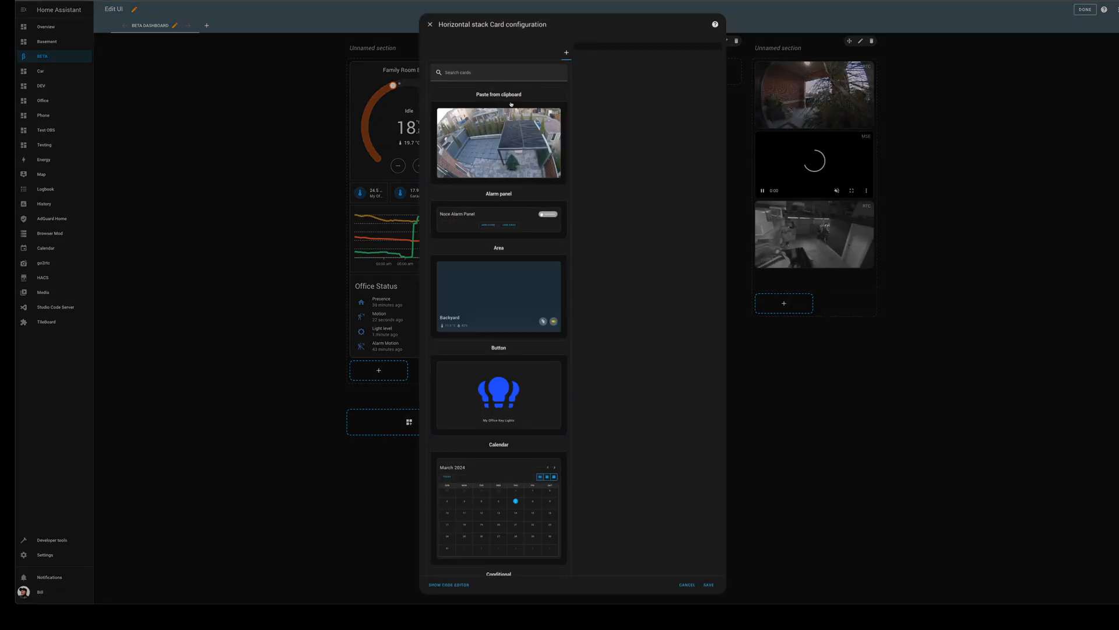
click(708, 584)
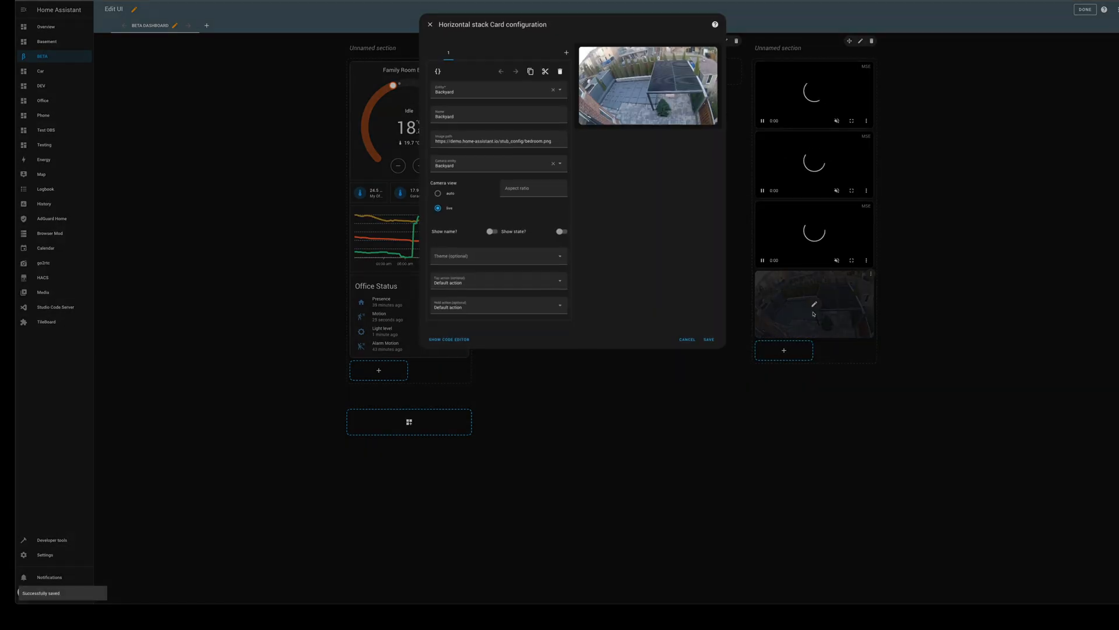
Add a Garage picture entity card as the second item and save the stack.
click(567, 52)
text(Gar)
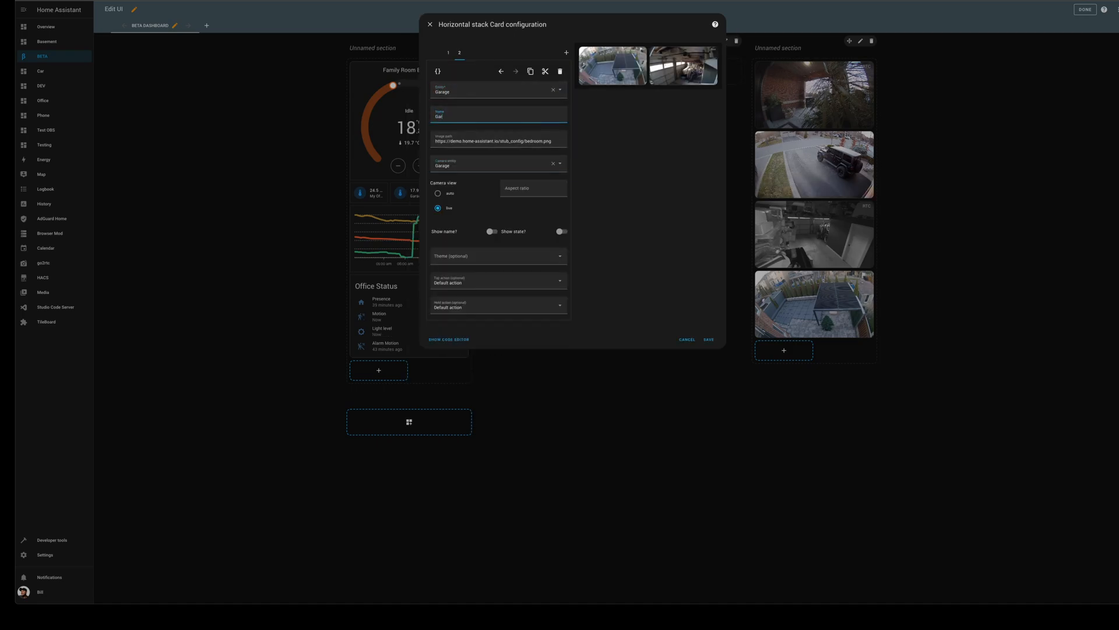
click(708, 339)
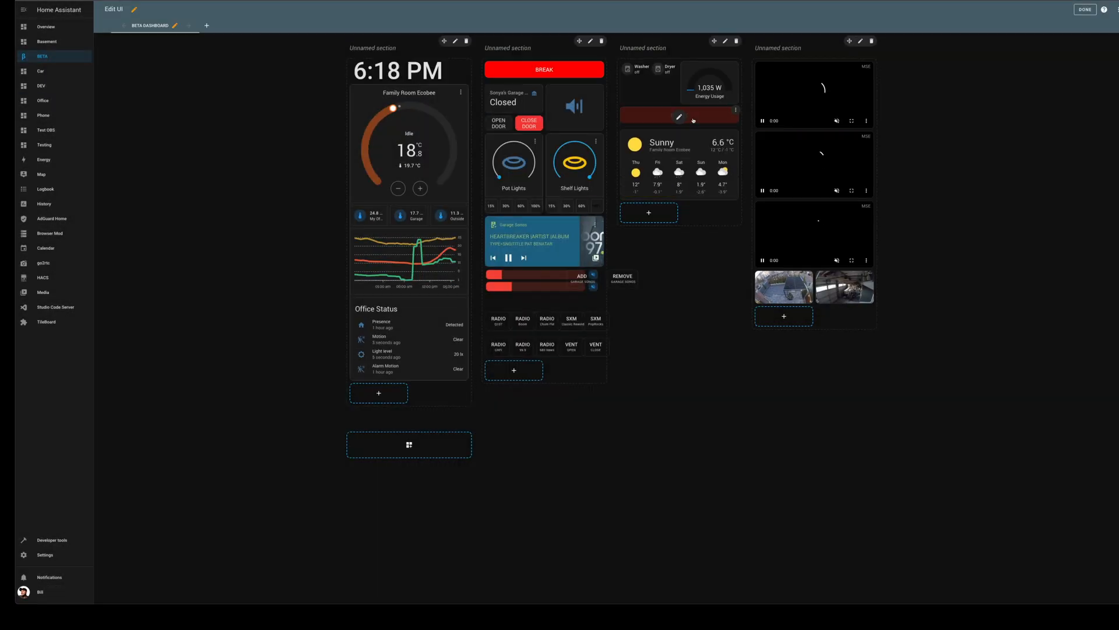
Exit edit mode to view the finished Beta dashboard.
click(1085, 9)
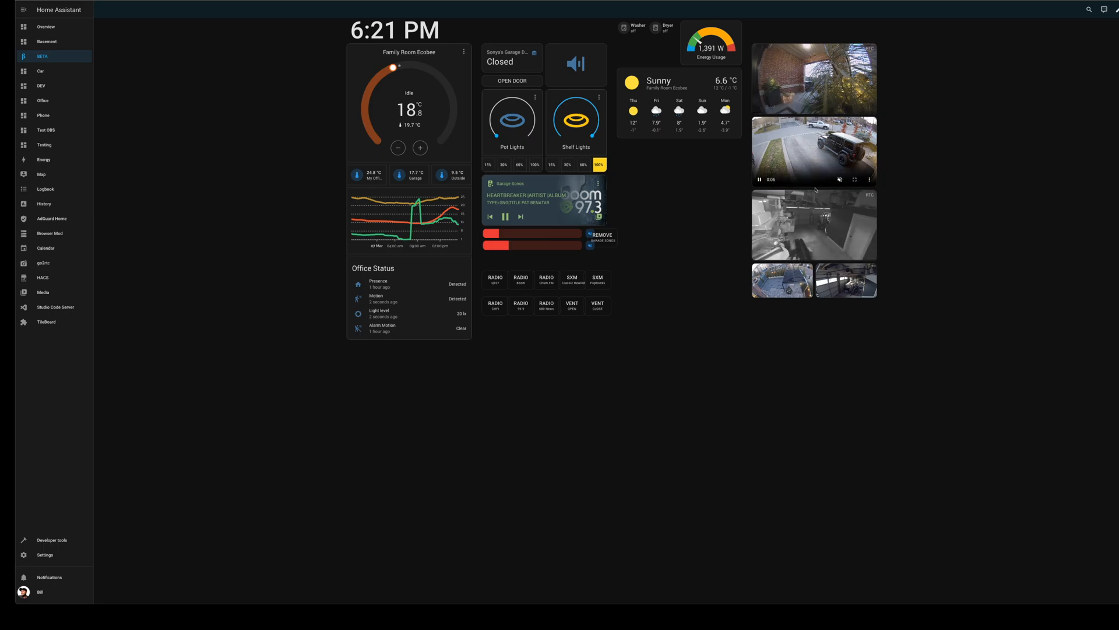
mouse_move(42, 100)
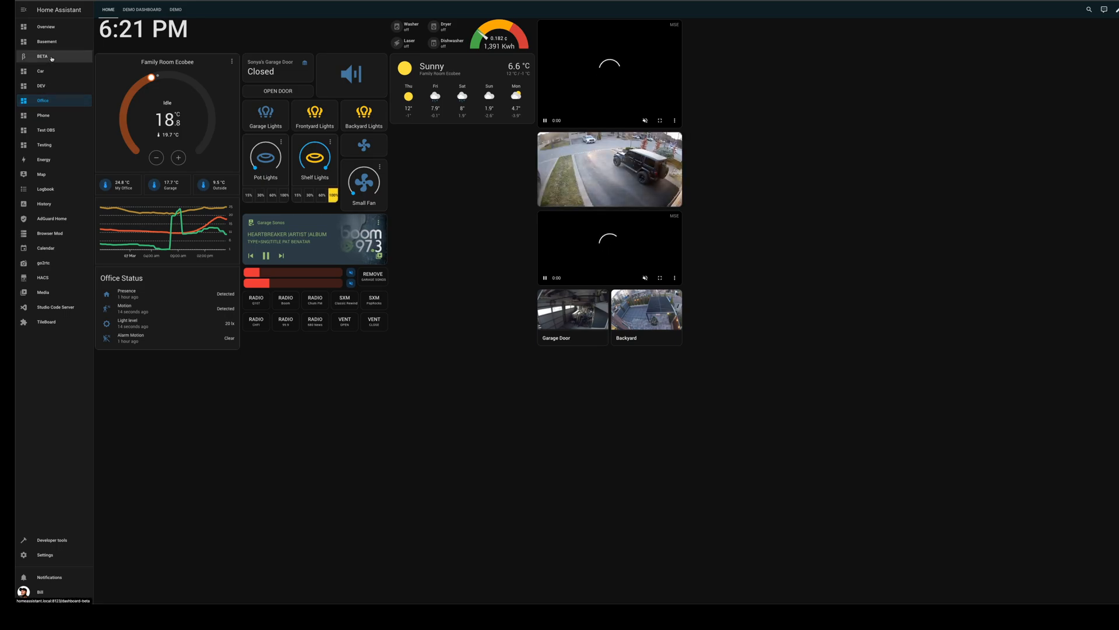
click(43, 56)
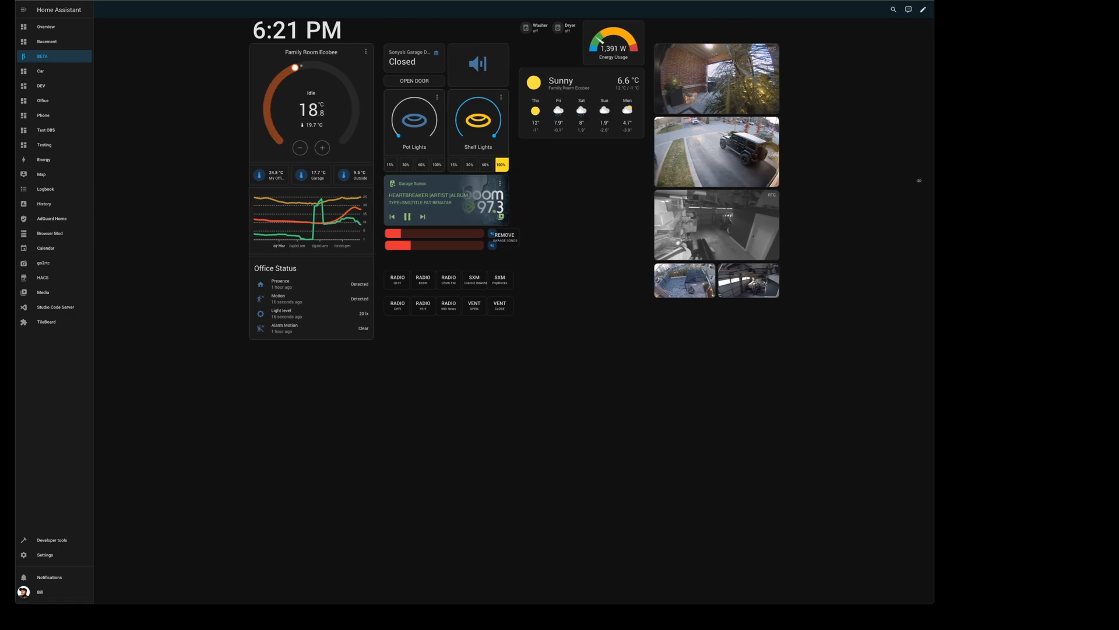
click(42, 101)
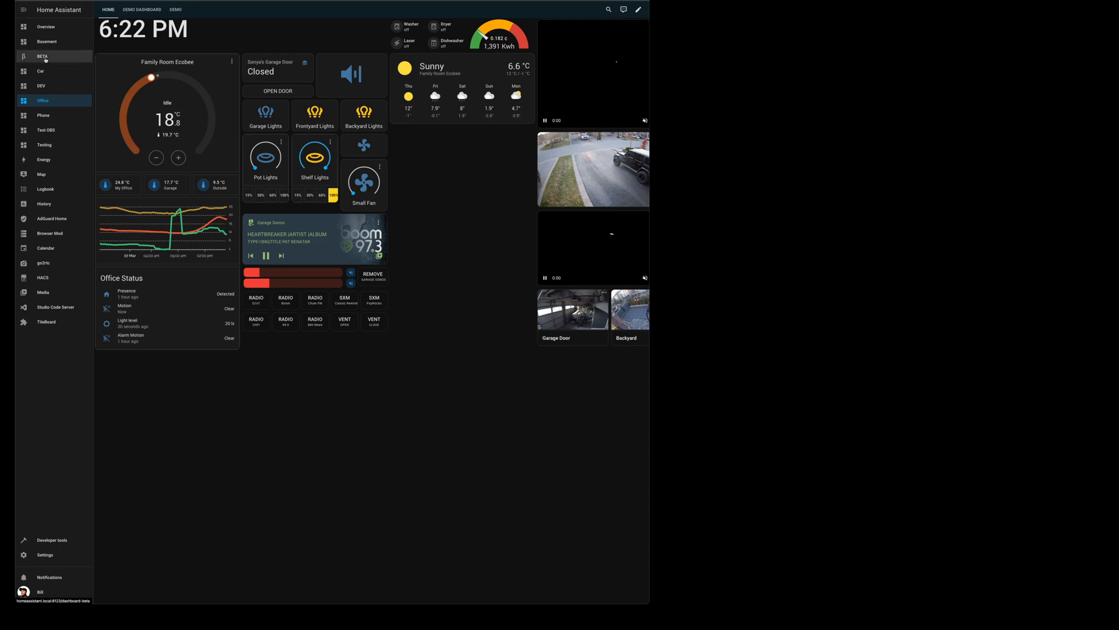
click(42, 100)
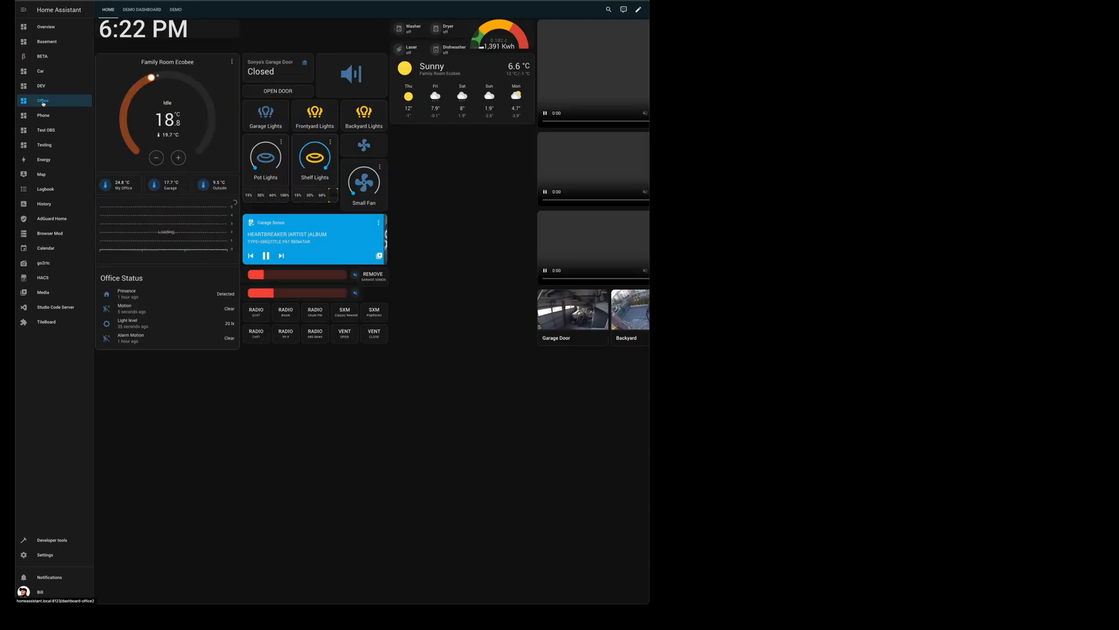
click(42, 56)
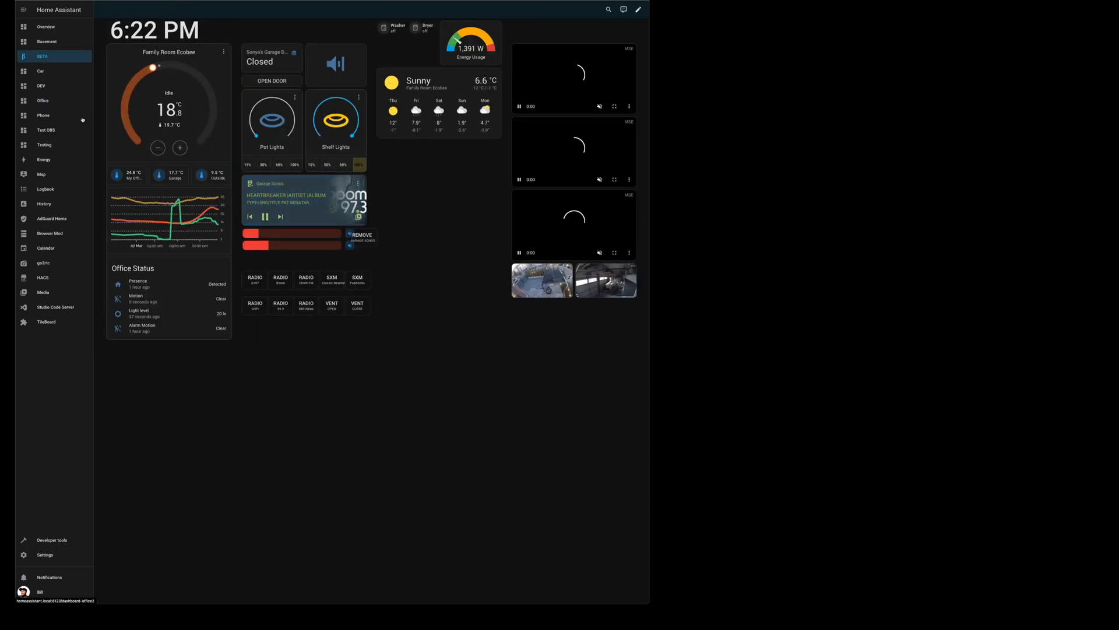